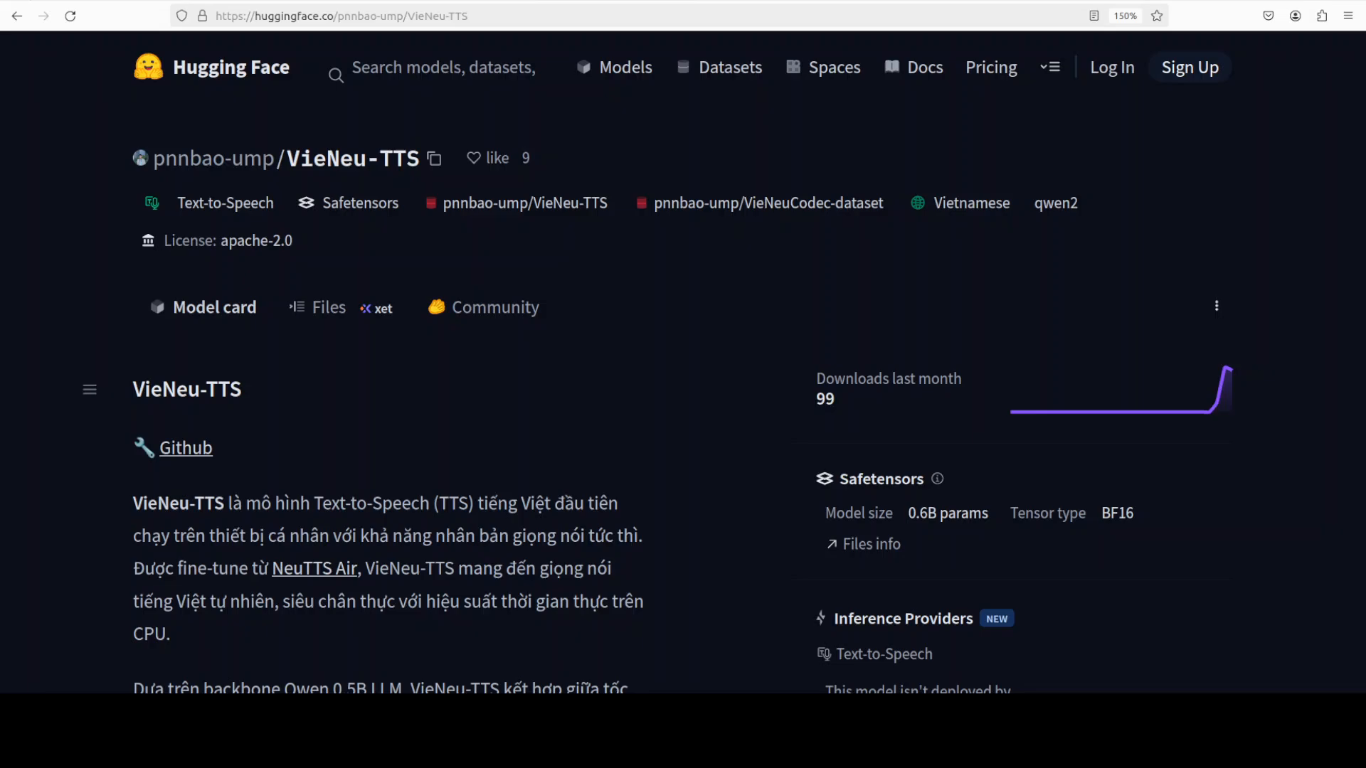
mouse_move(805, 287)
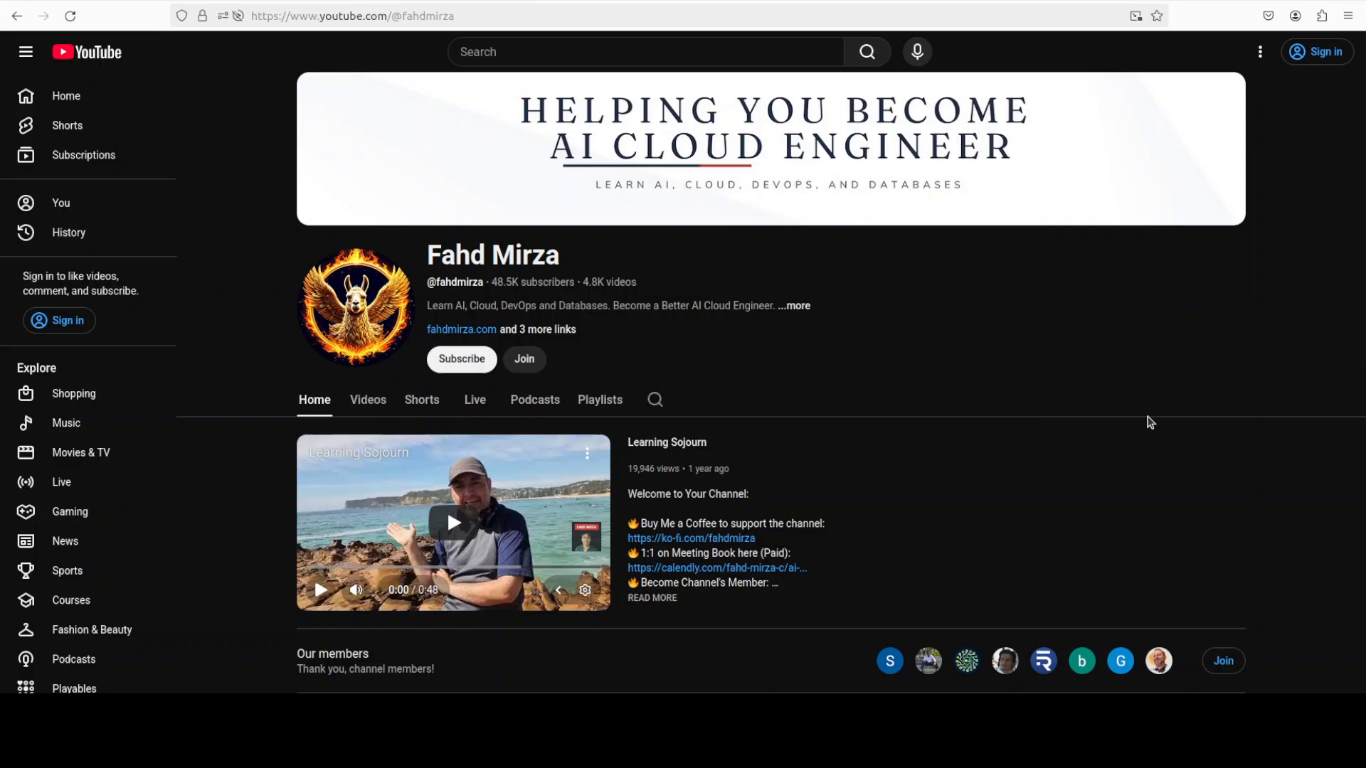
mouse_move(1114, 418)
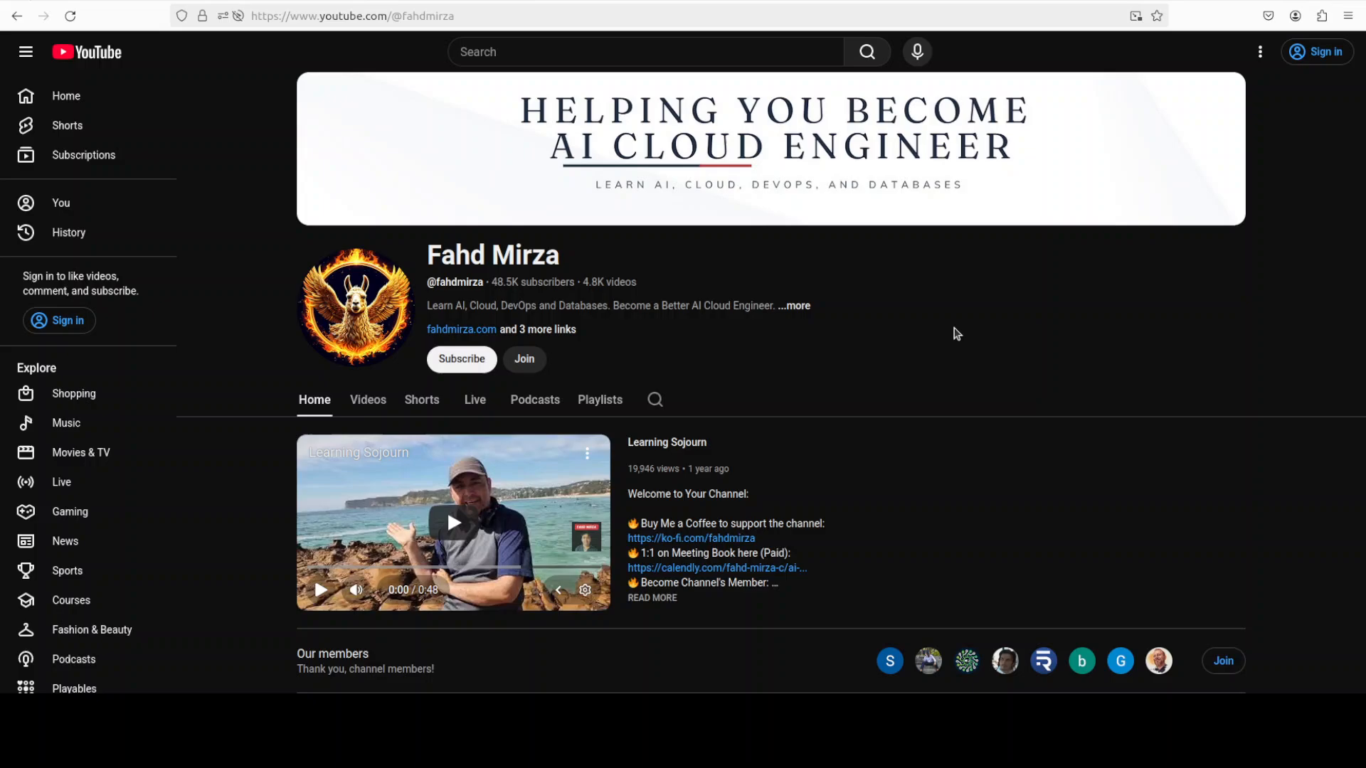
mouse_move(990, 326)
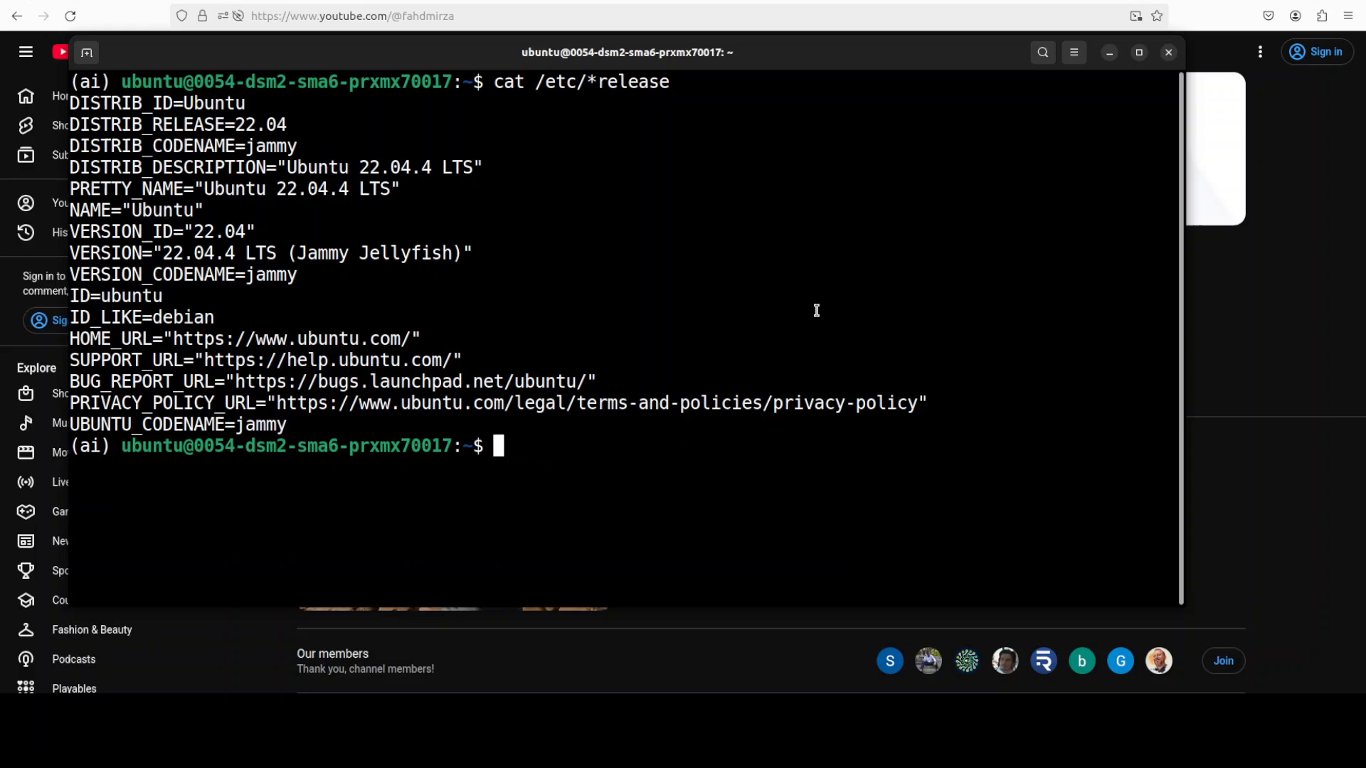
Print the OS release info with cat /etc/*release, then clear the terminal.
type("cat /etc/*release")
type("nvidia-smi")
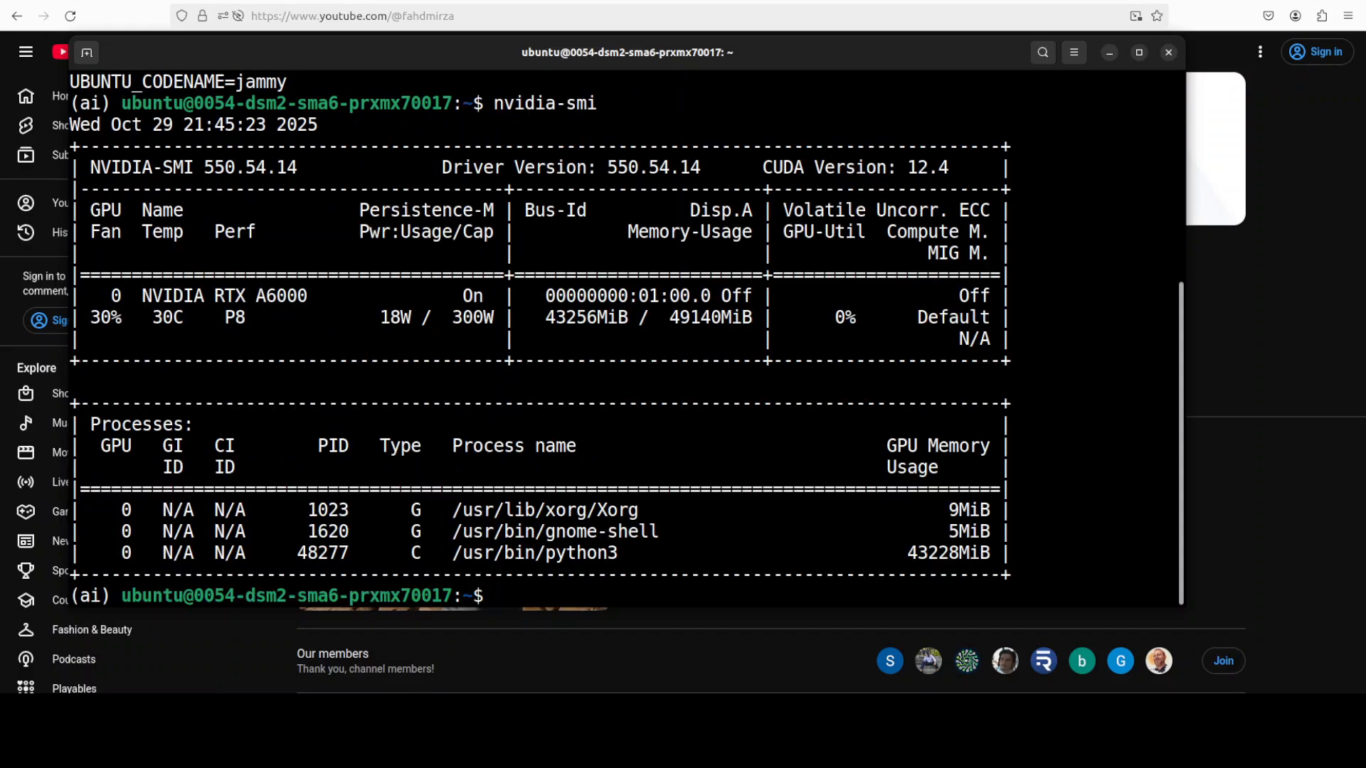
type("clear")
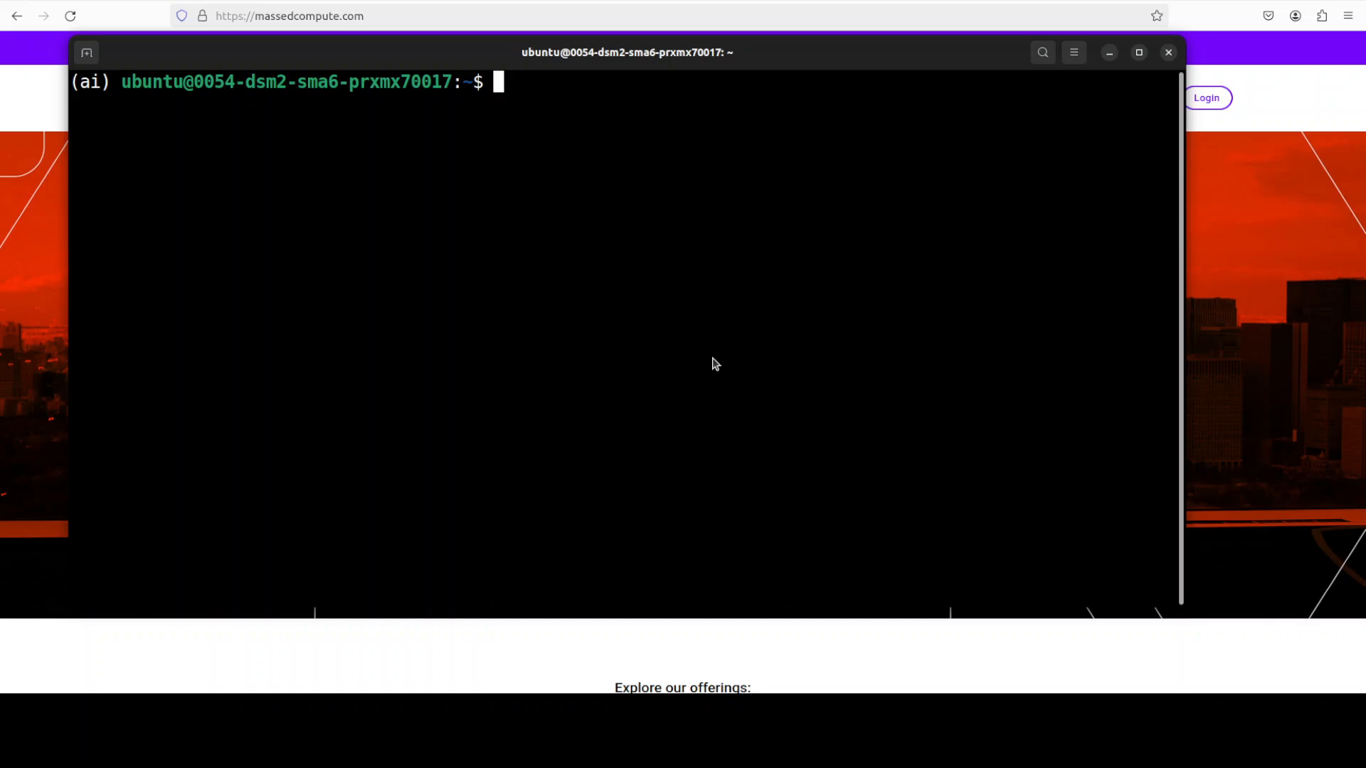
Clone pnnbao97/VieNeu-TTS, cd into it and paste the pip dependency install command.
type("git clone https://github.com/pnnbao97/VieNeu-TTS.git && cd VieNeu-TTS")
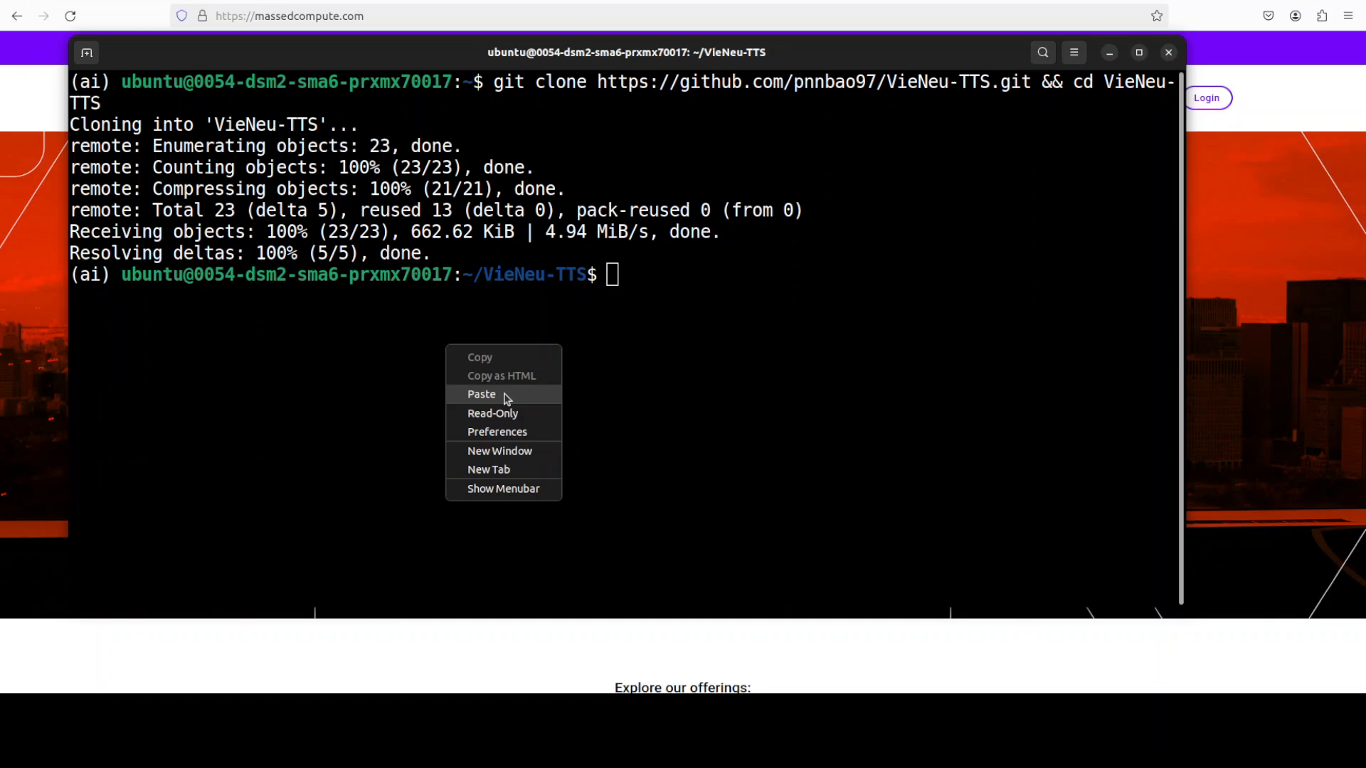
left_click(481, 395)
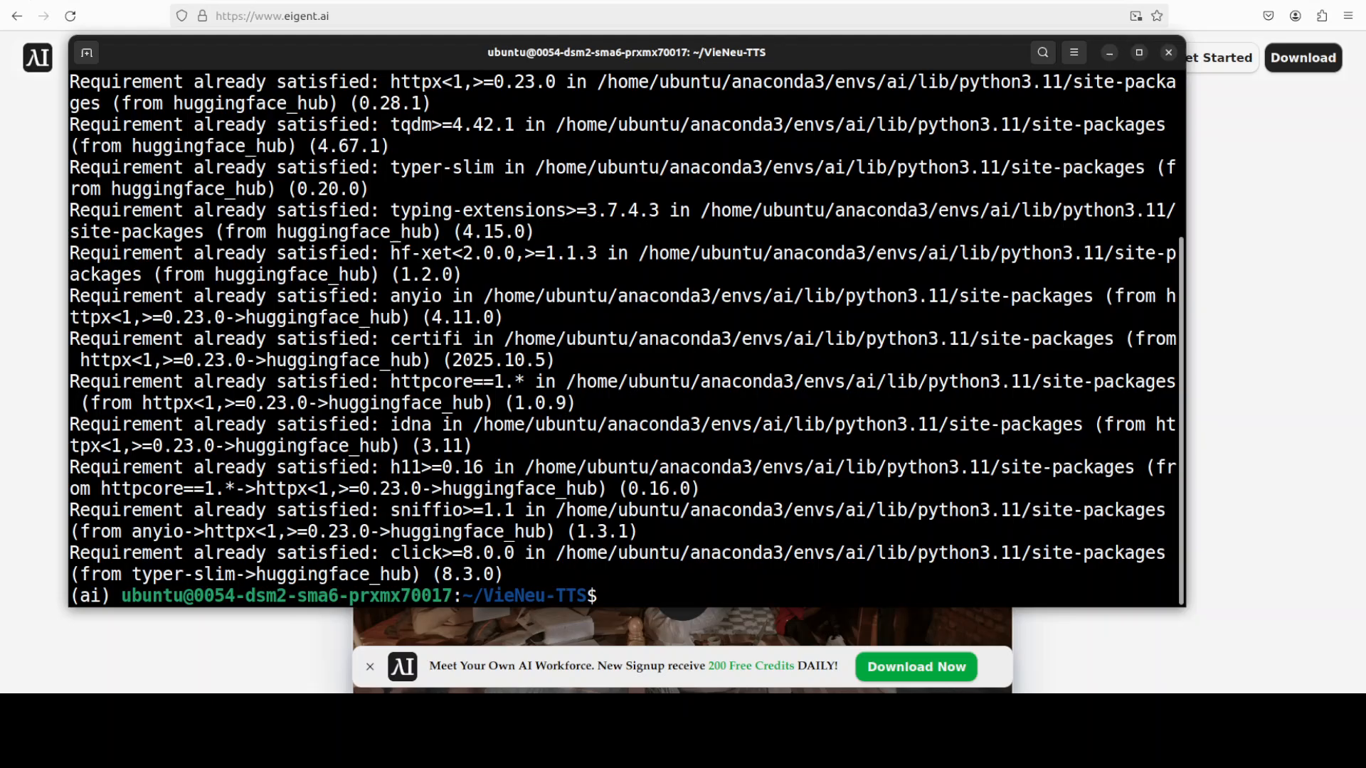
right_click(750, 349)
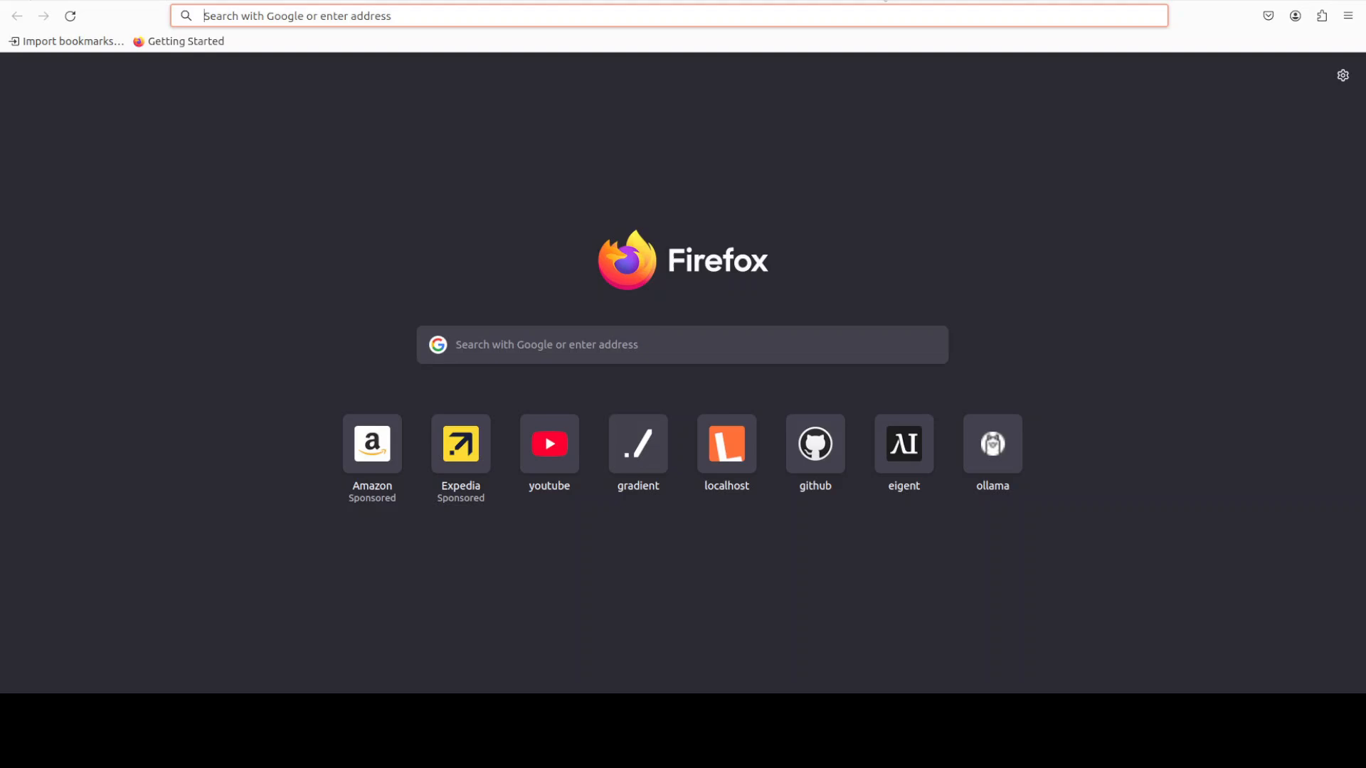
type("http://localhost:7860")
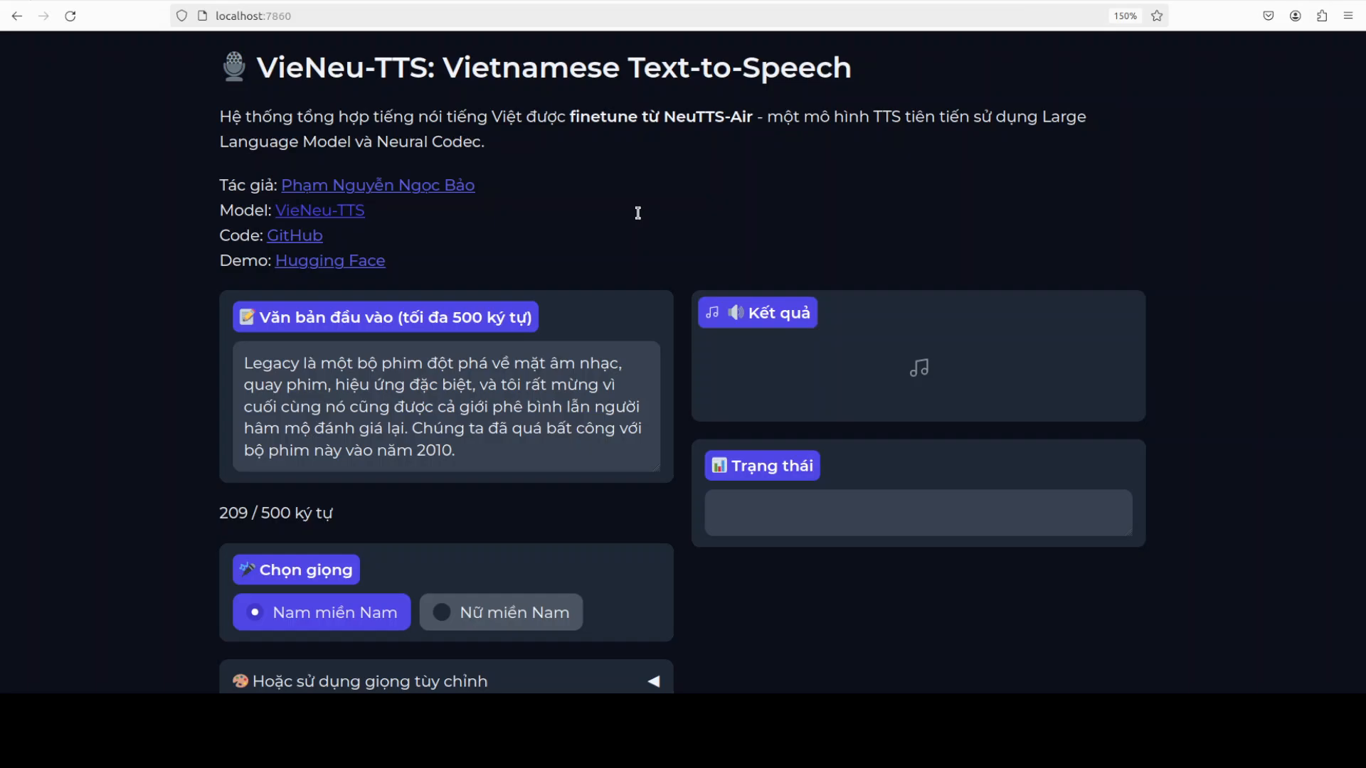
mouse_move(597, 289)
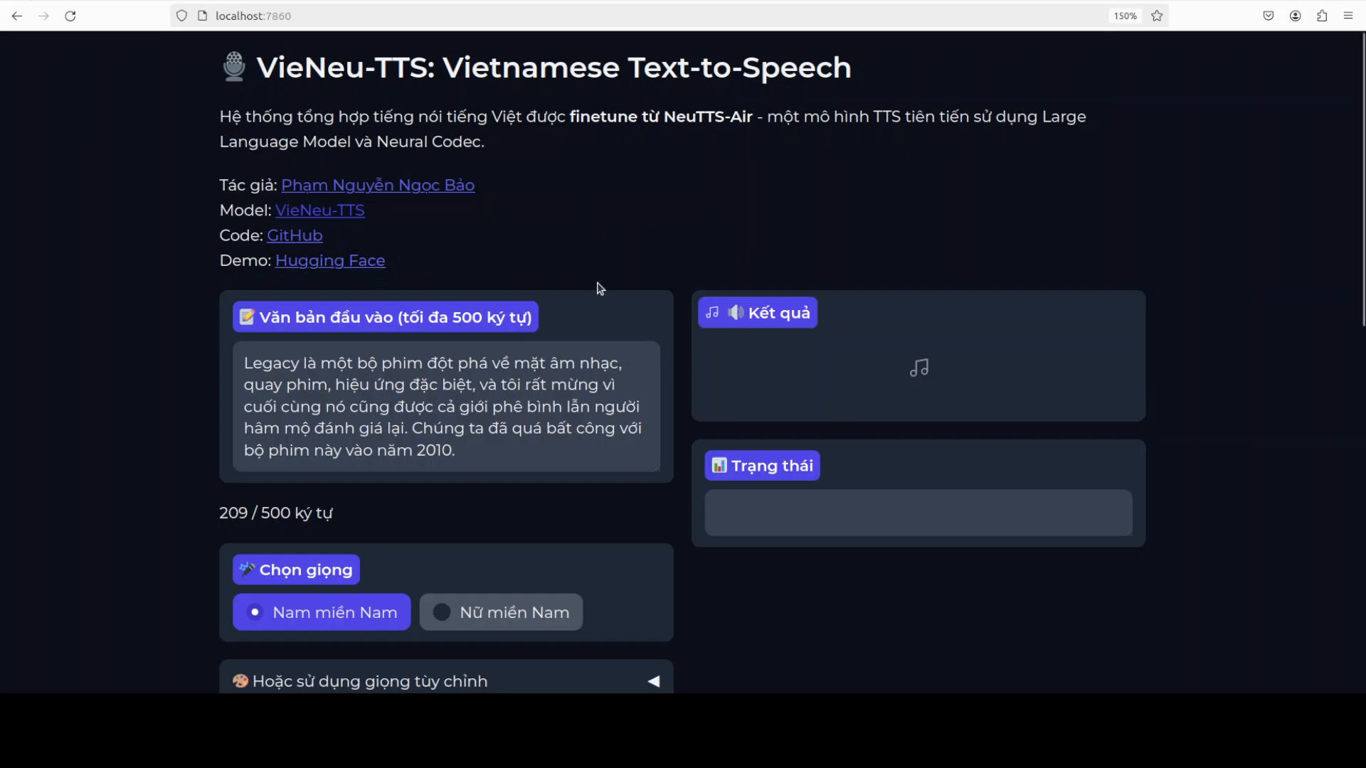
scroll("down", 3)
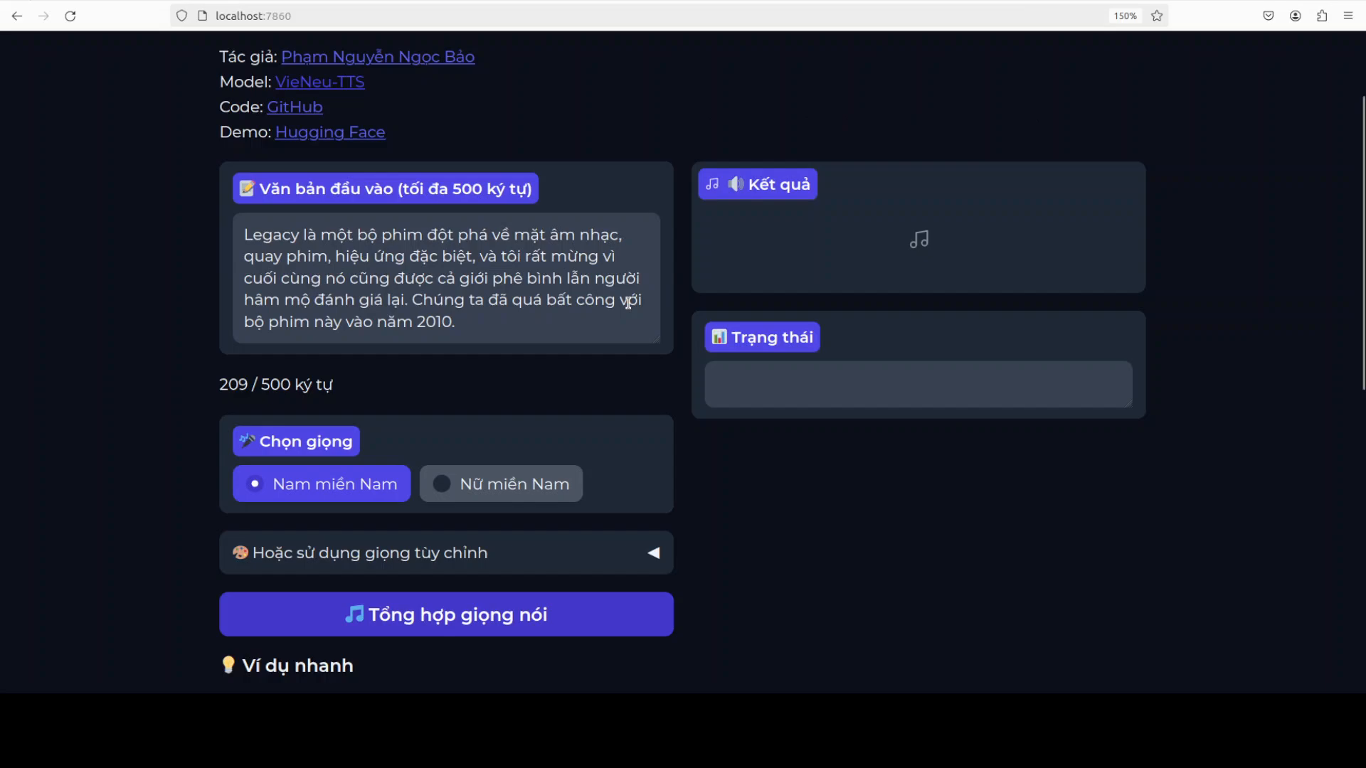
mouse_move(531, 414)
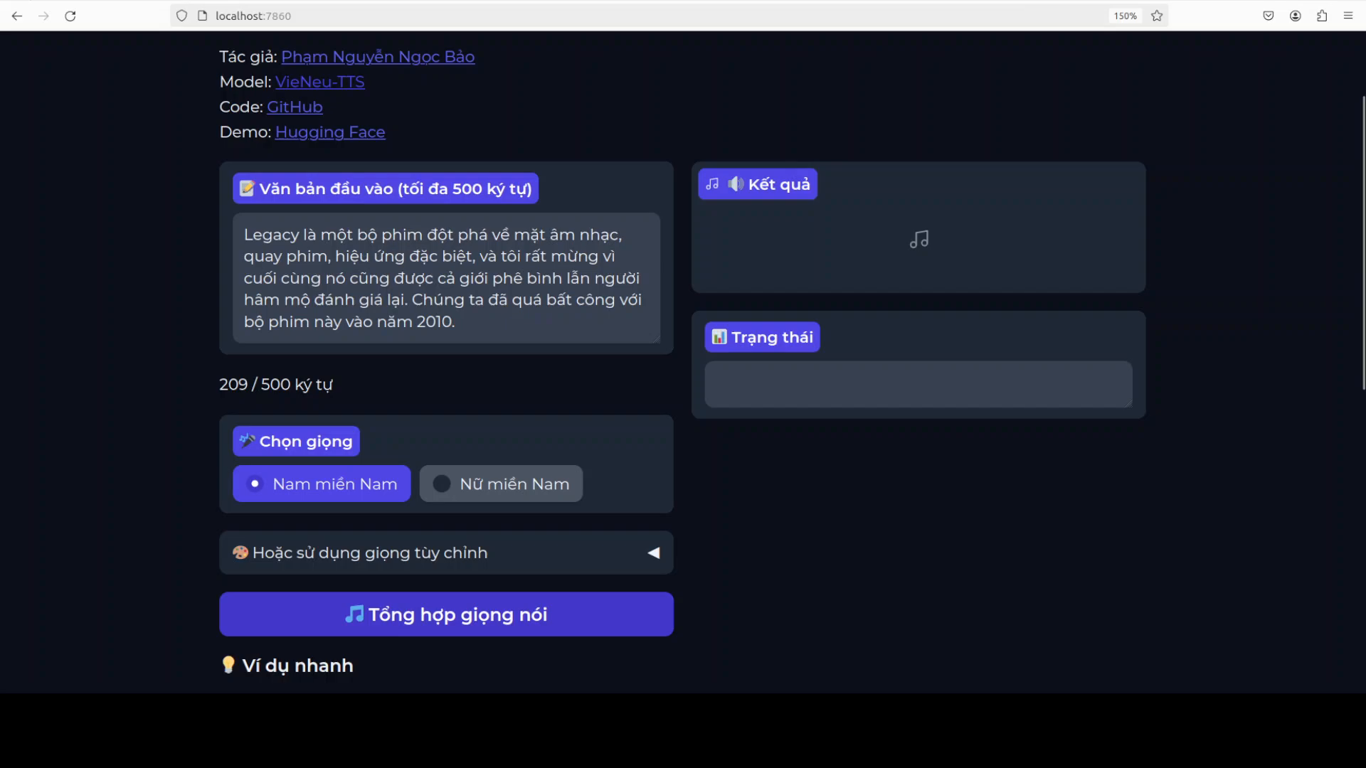
left_click(445, 613)
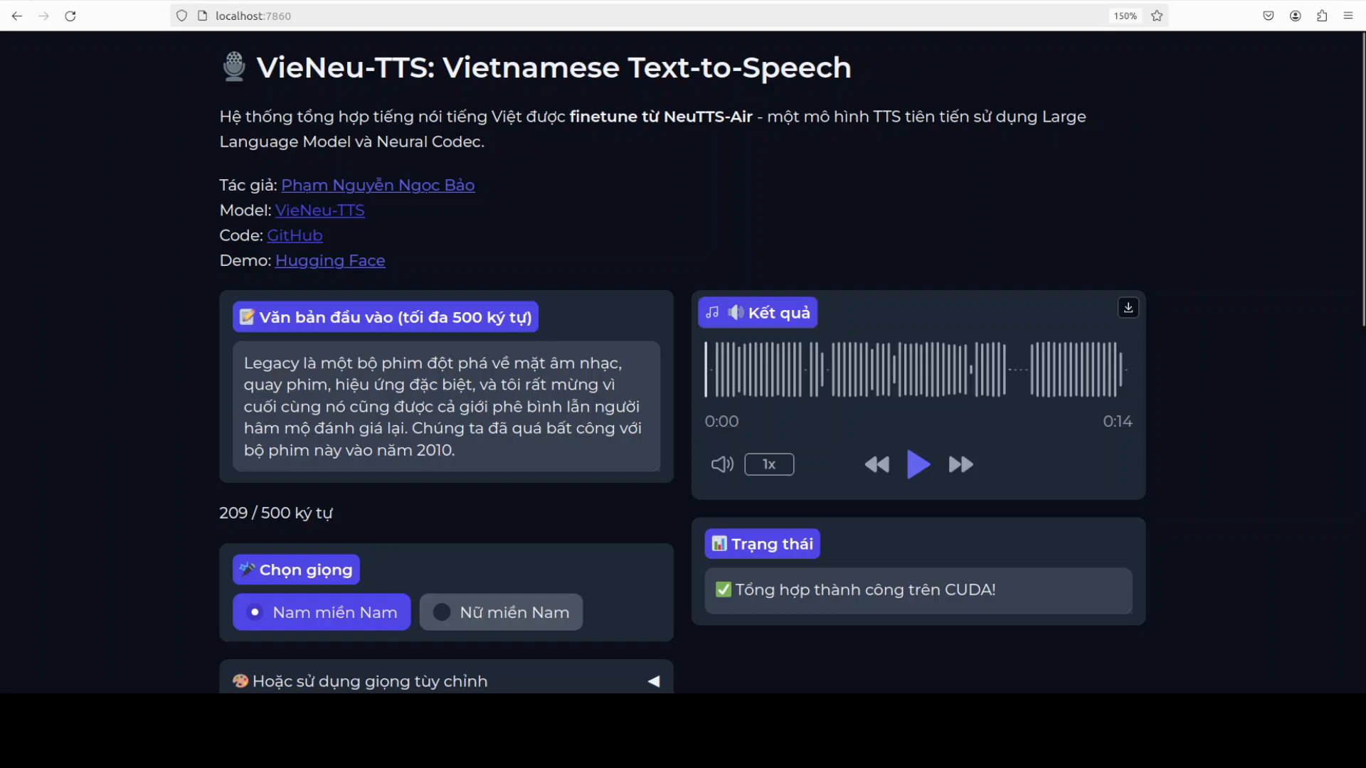
Play the 14-second male-voice clip in the Kết quả player to the end.
left_click(918, 464)
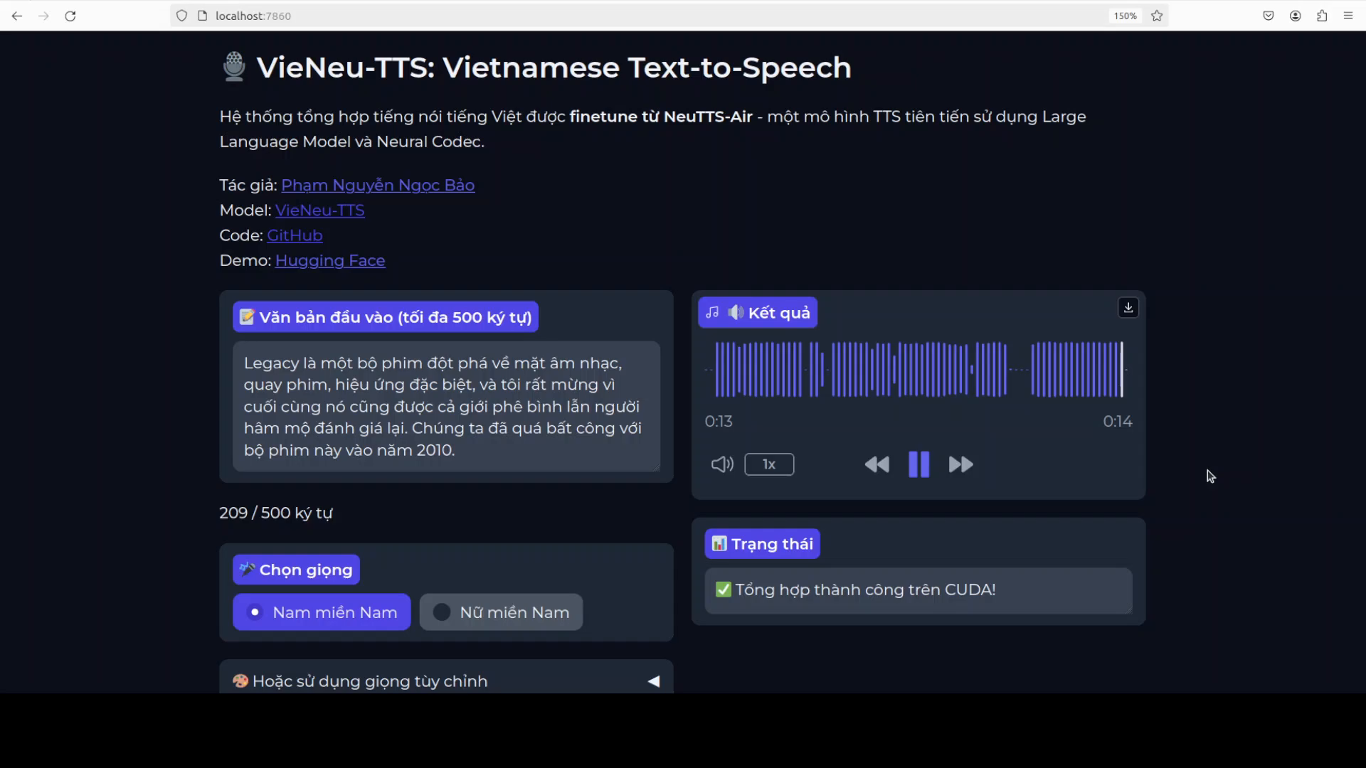
left_click(918, 463)
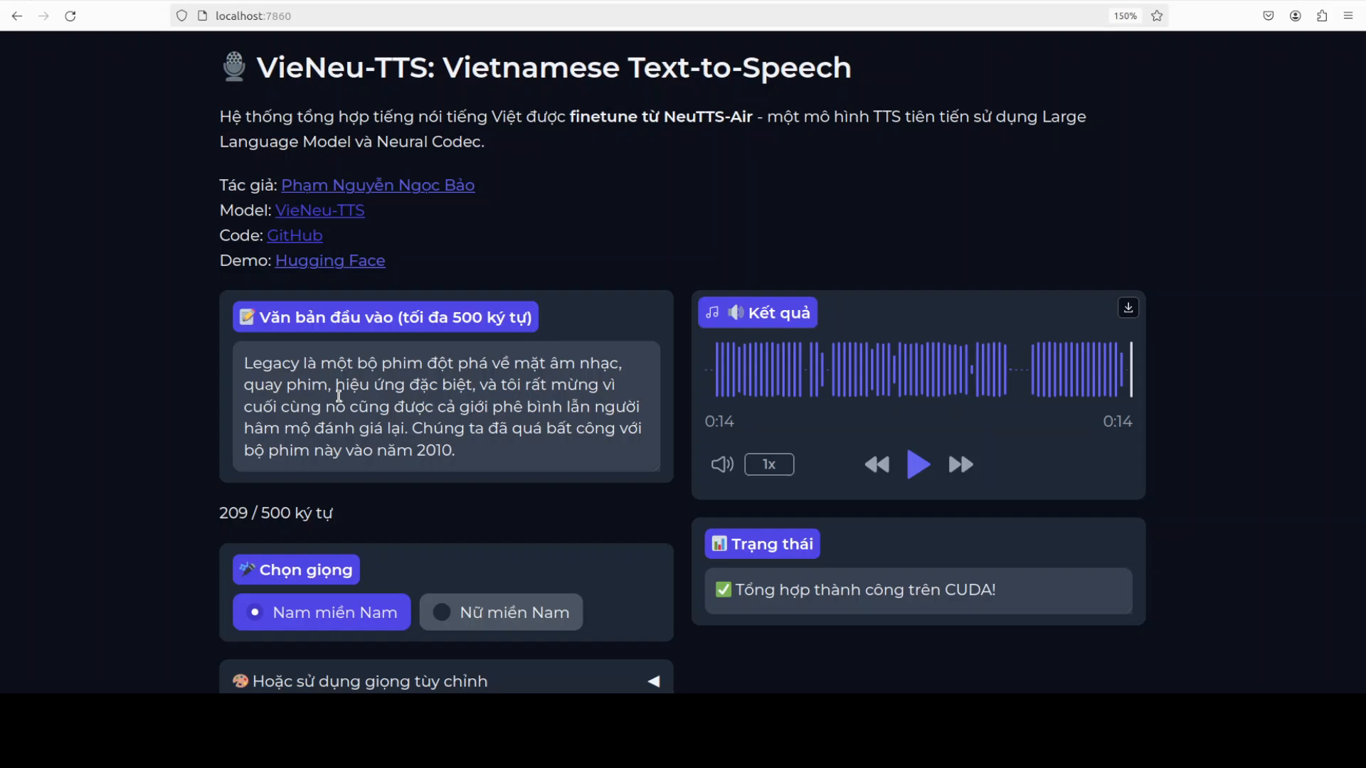
mouse_move(62, 256)
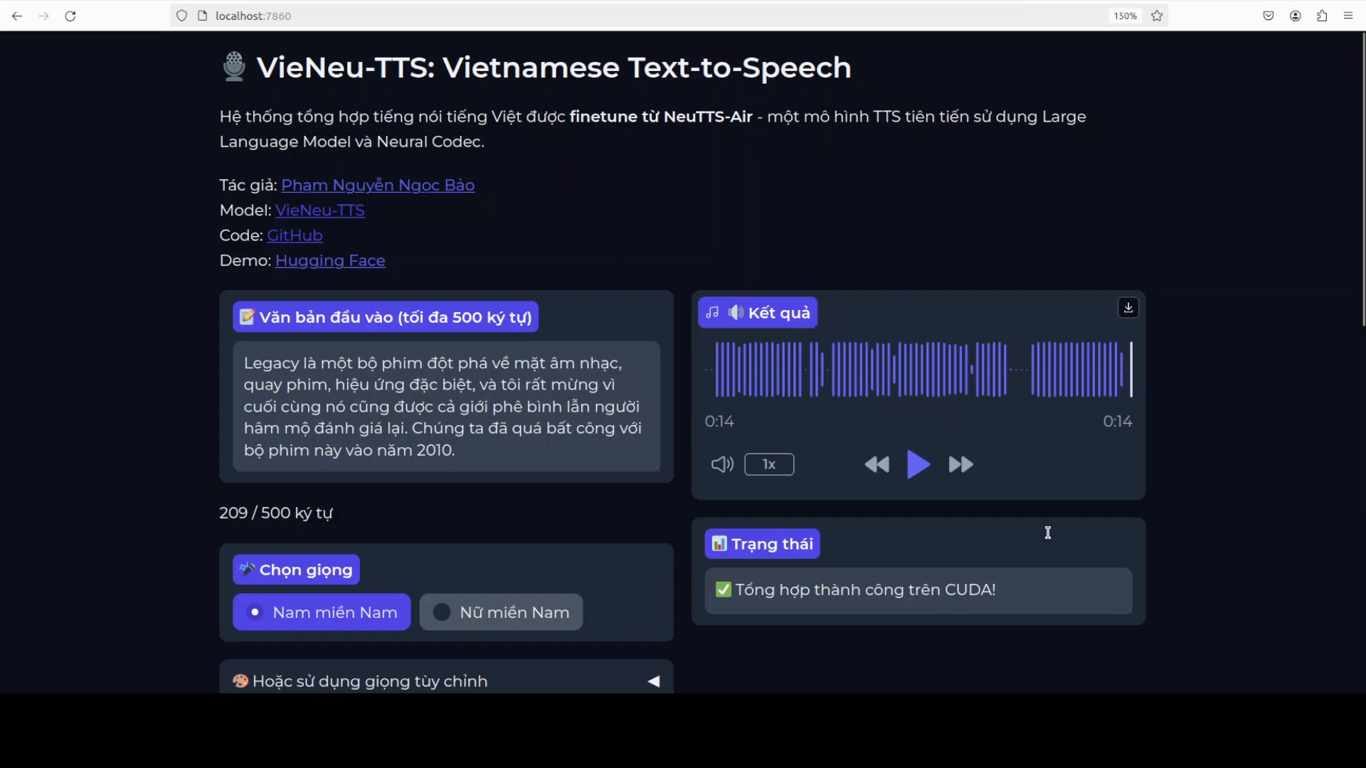
scroll("down", 3)
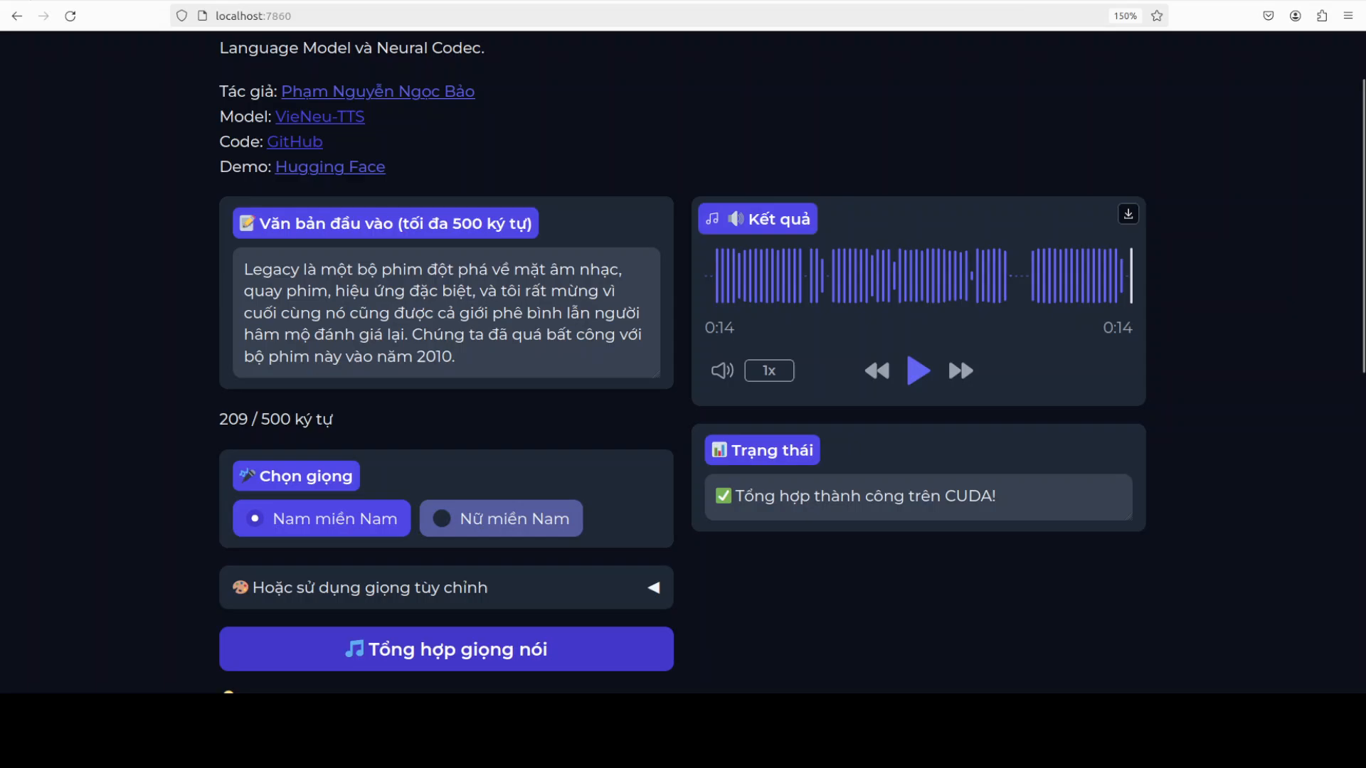
Select the Nữ miền Nam voice and start a new synthesis of the passage.
left_click(501, 518)
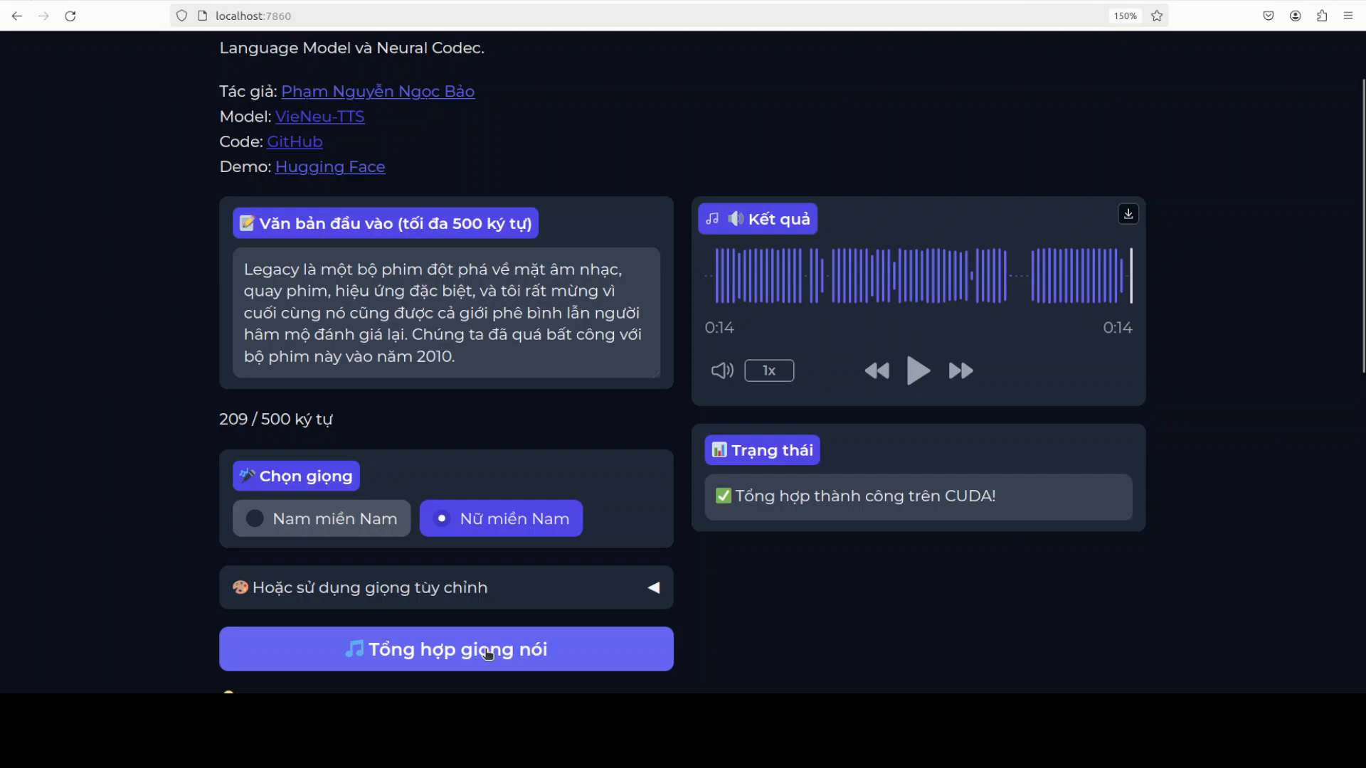
left_click(445, 649)
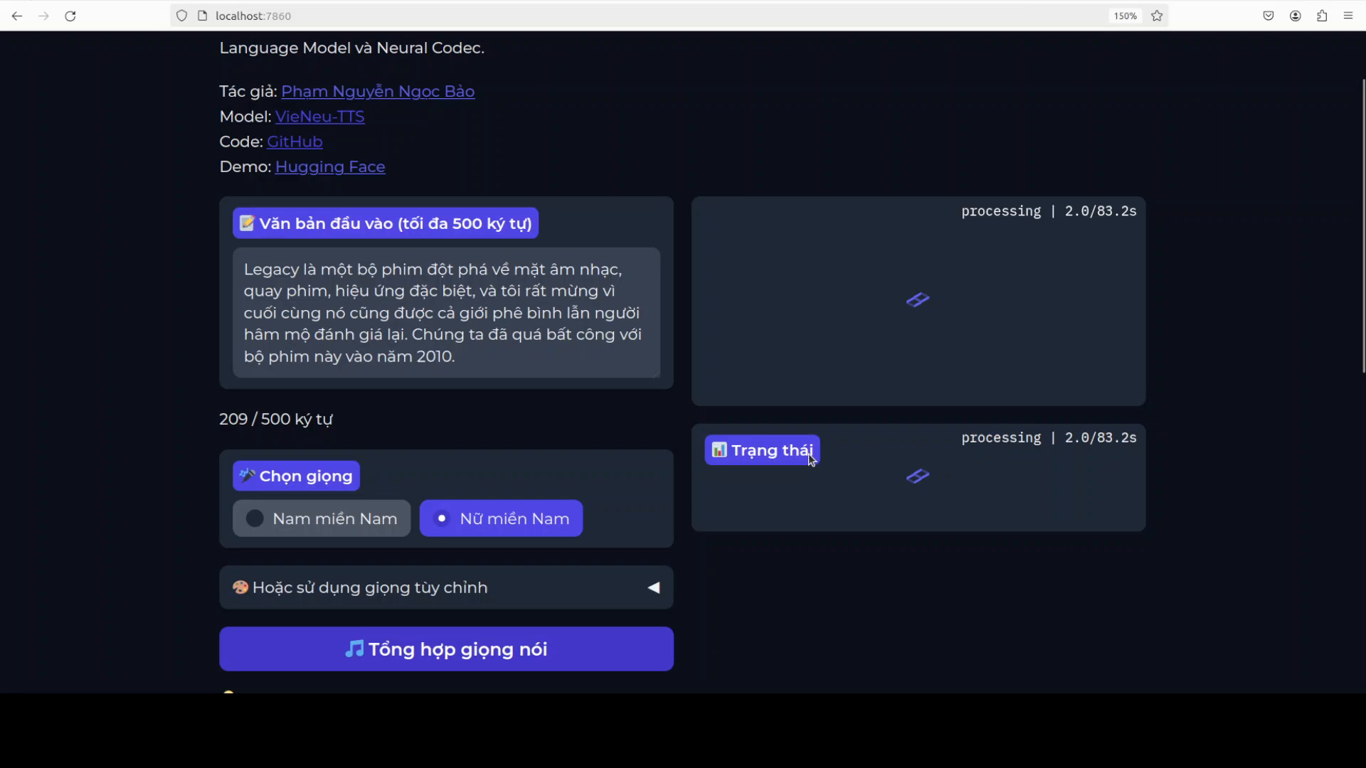
mouse_move(787, 443)
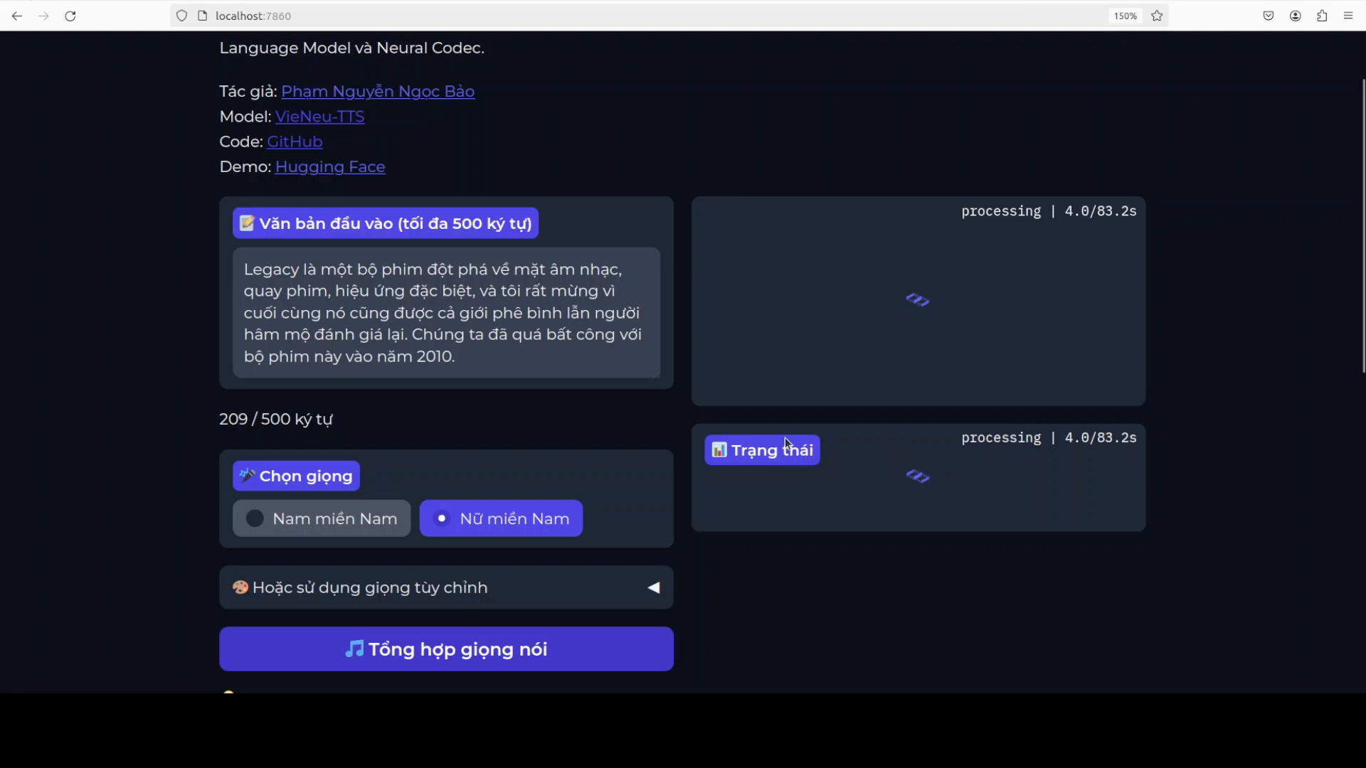
mouse_move(1033, 447)
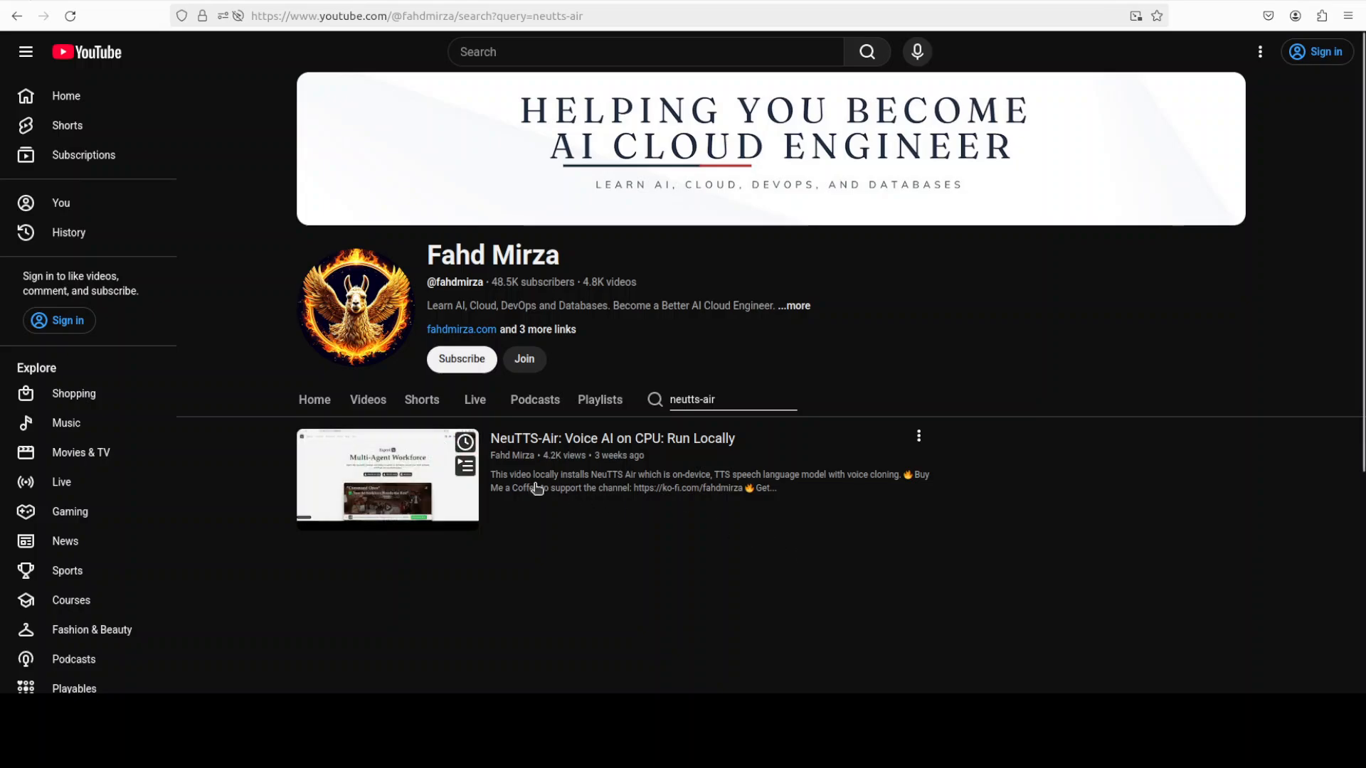
mouse_move(989, 558)
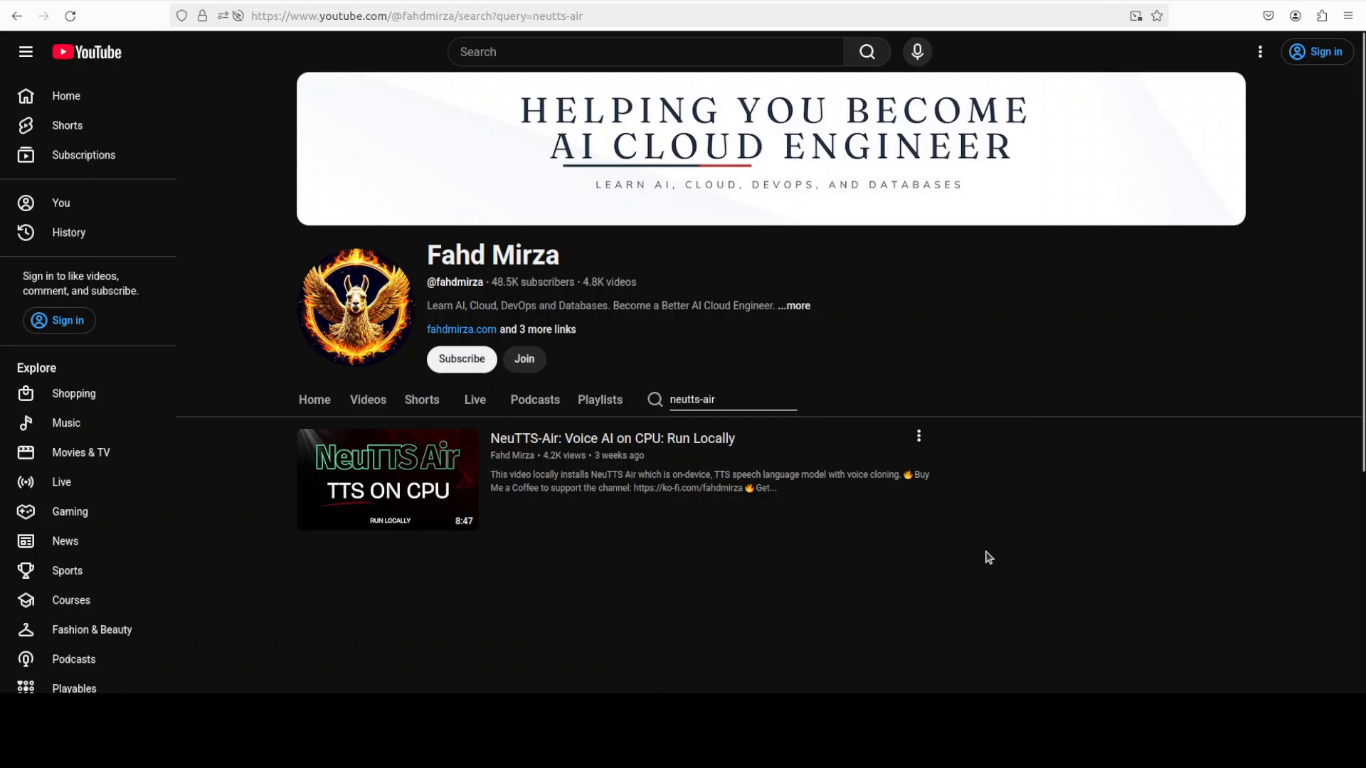
mouse_move(1004, 549)
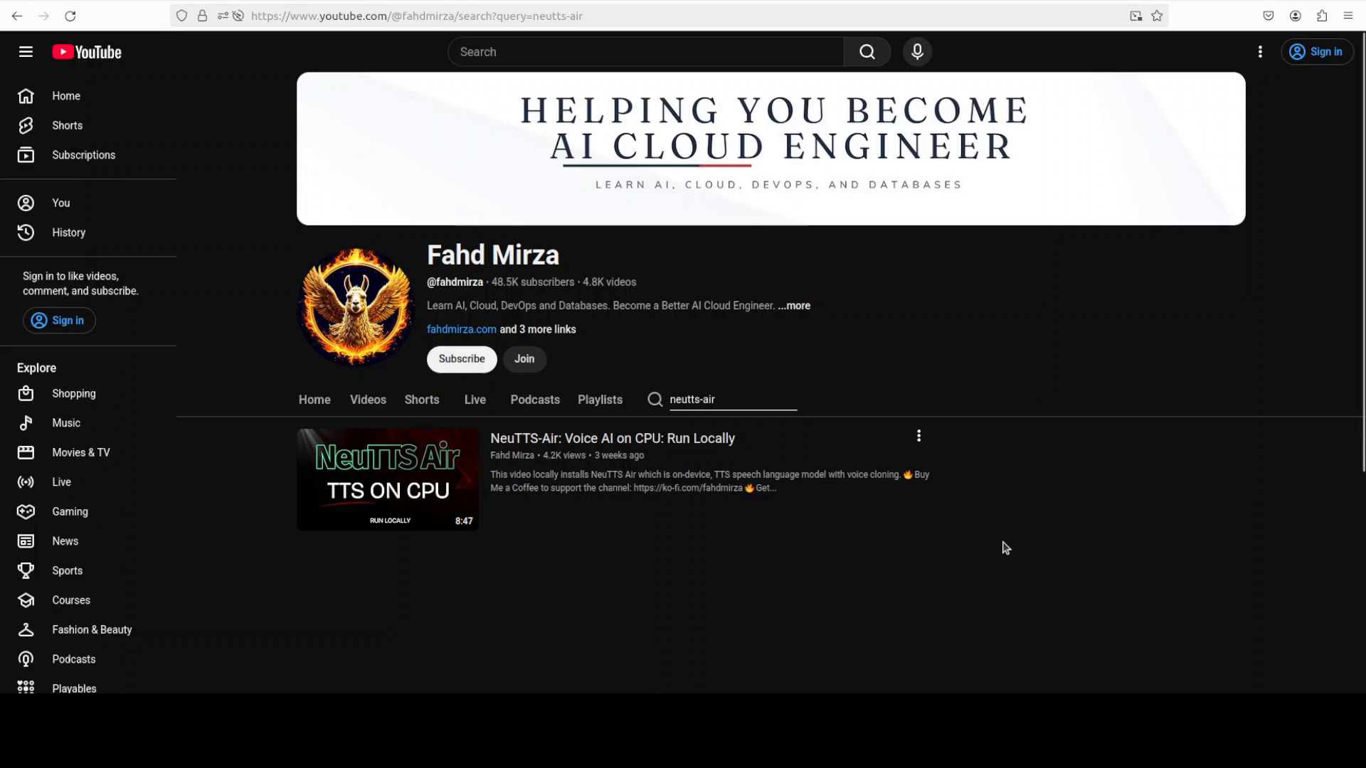
mouse_move(676, 525)
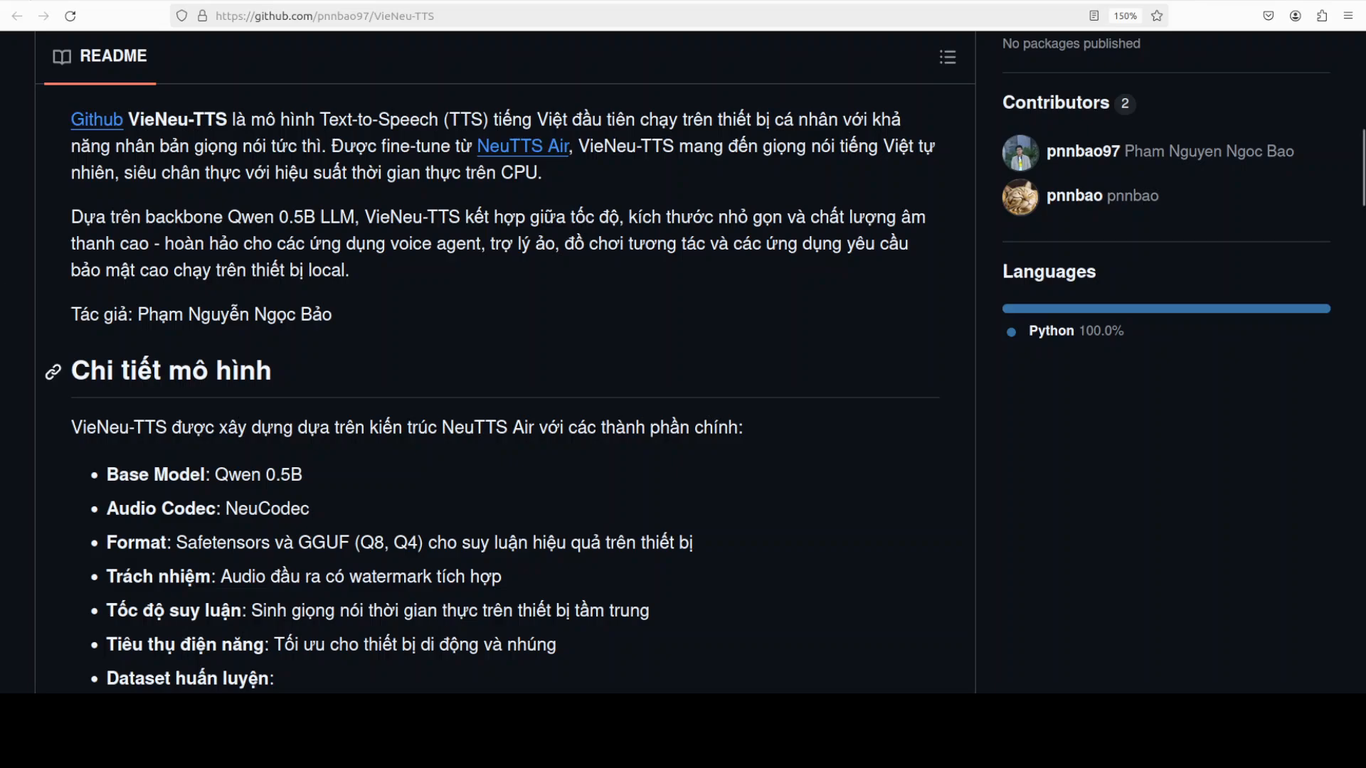
Scroll through the README from model details and installation down to usage, warnings and license.
scroll("down", 3)
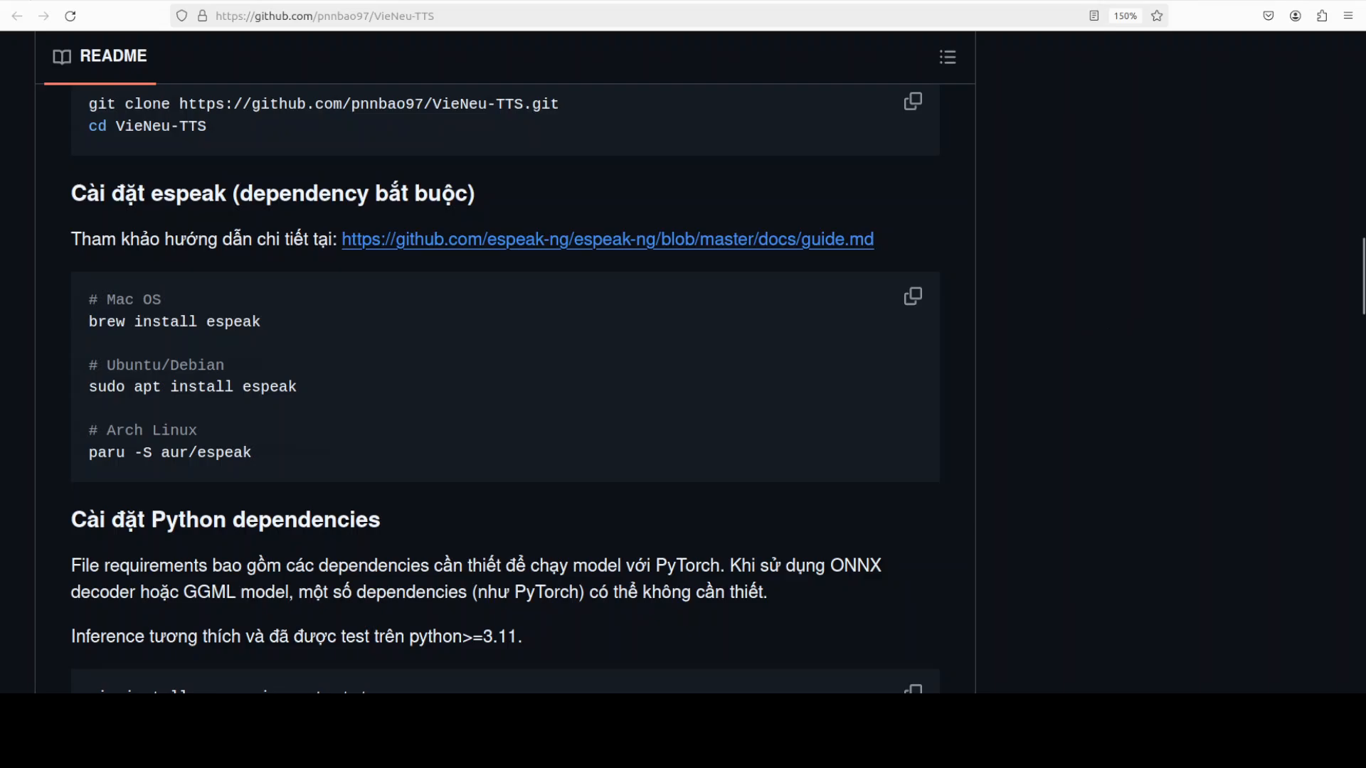
scroll("down", 3)
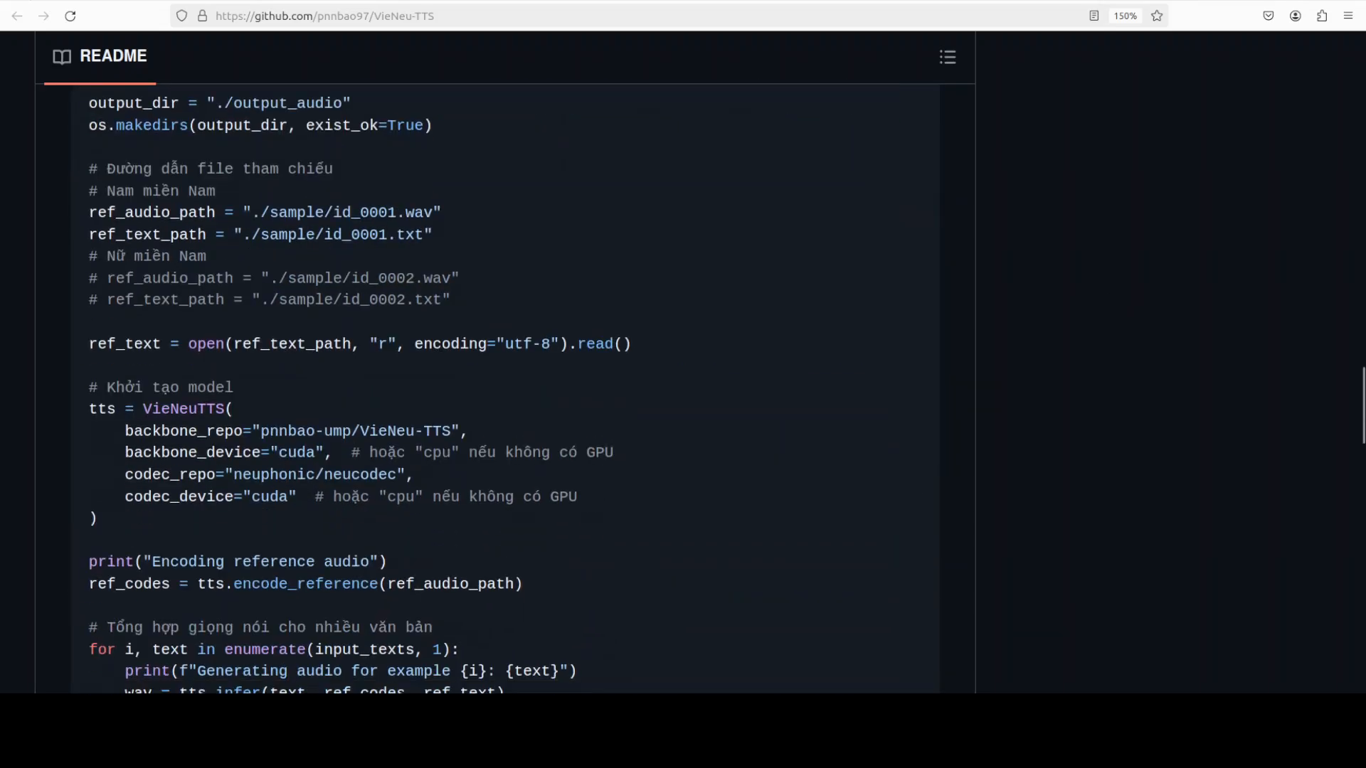
scroll("down", 3)
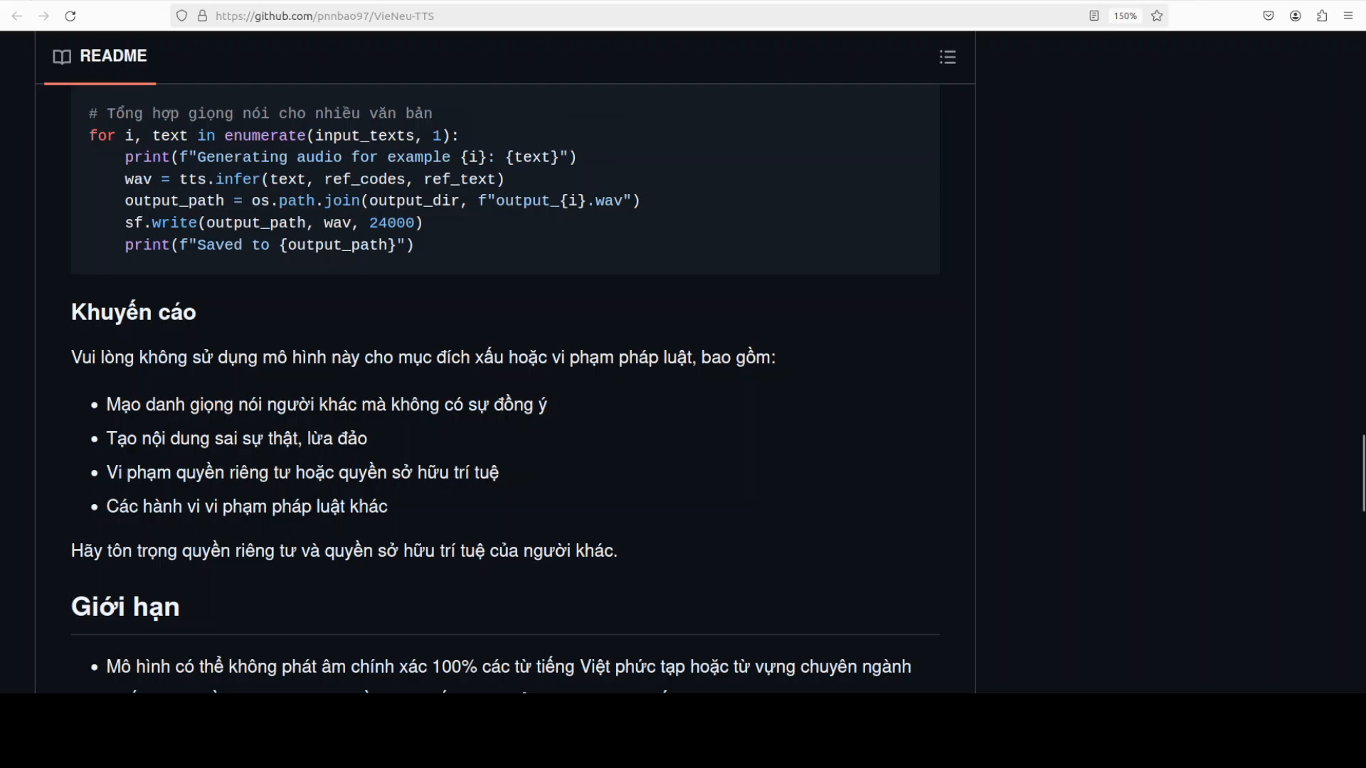
scroll("down", 3)
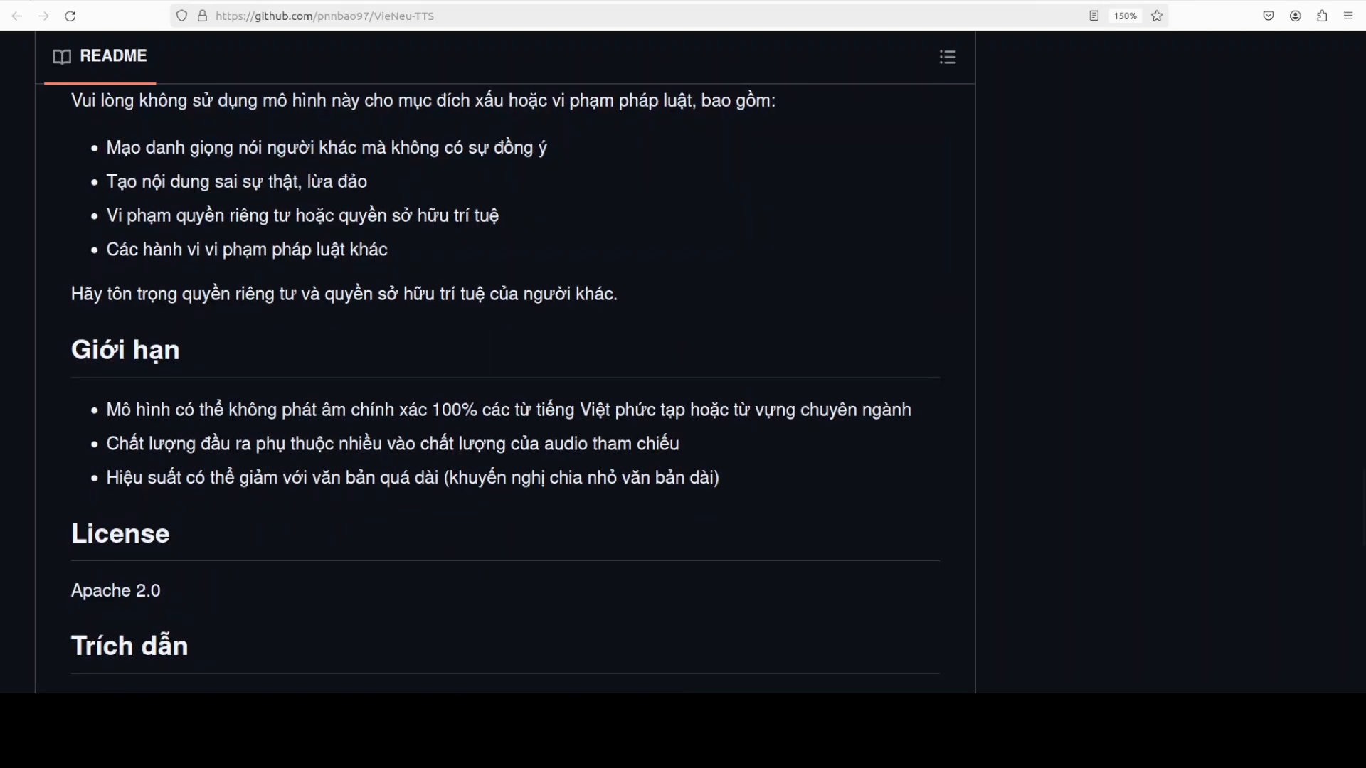
scroll("down", 3)
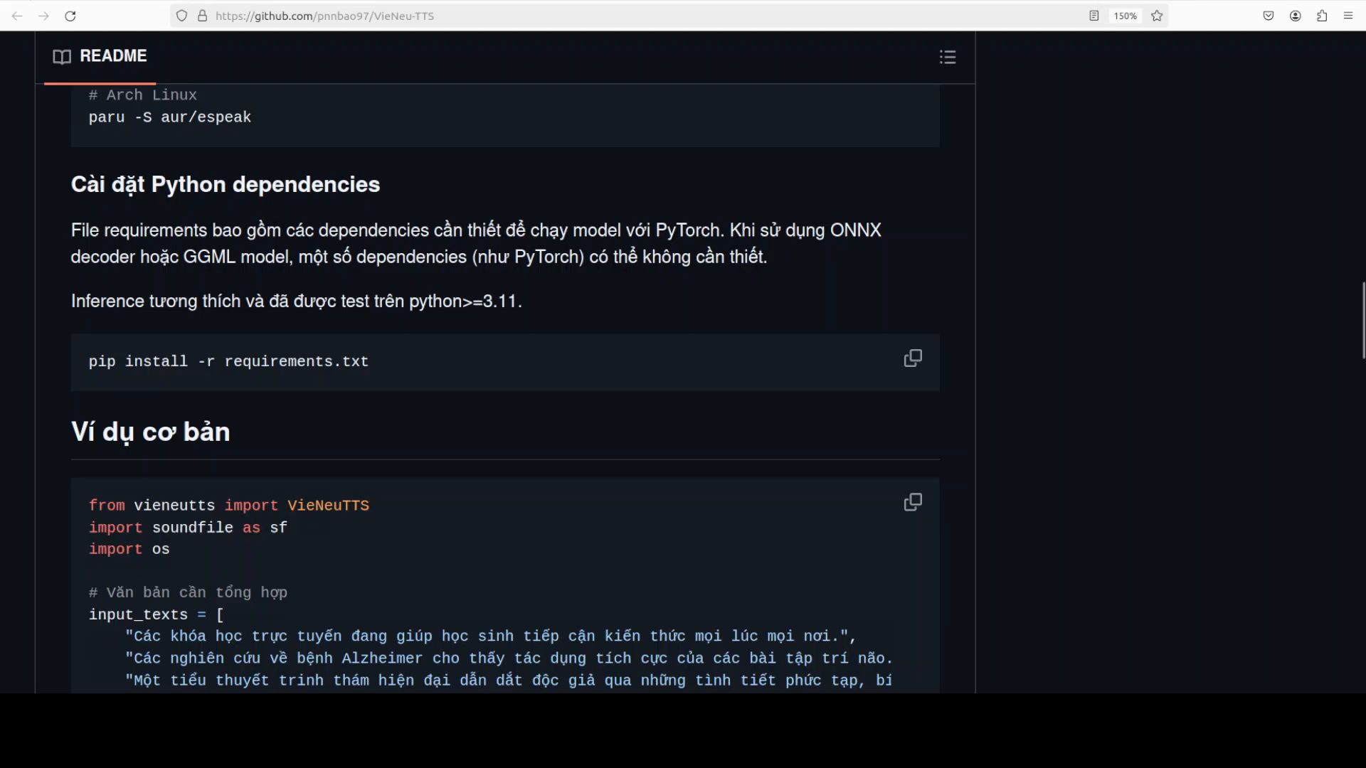
scroll("up", 3)
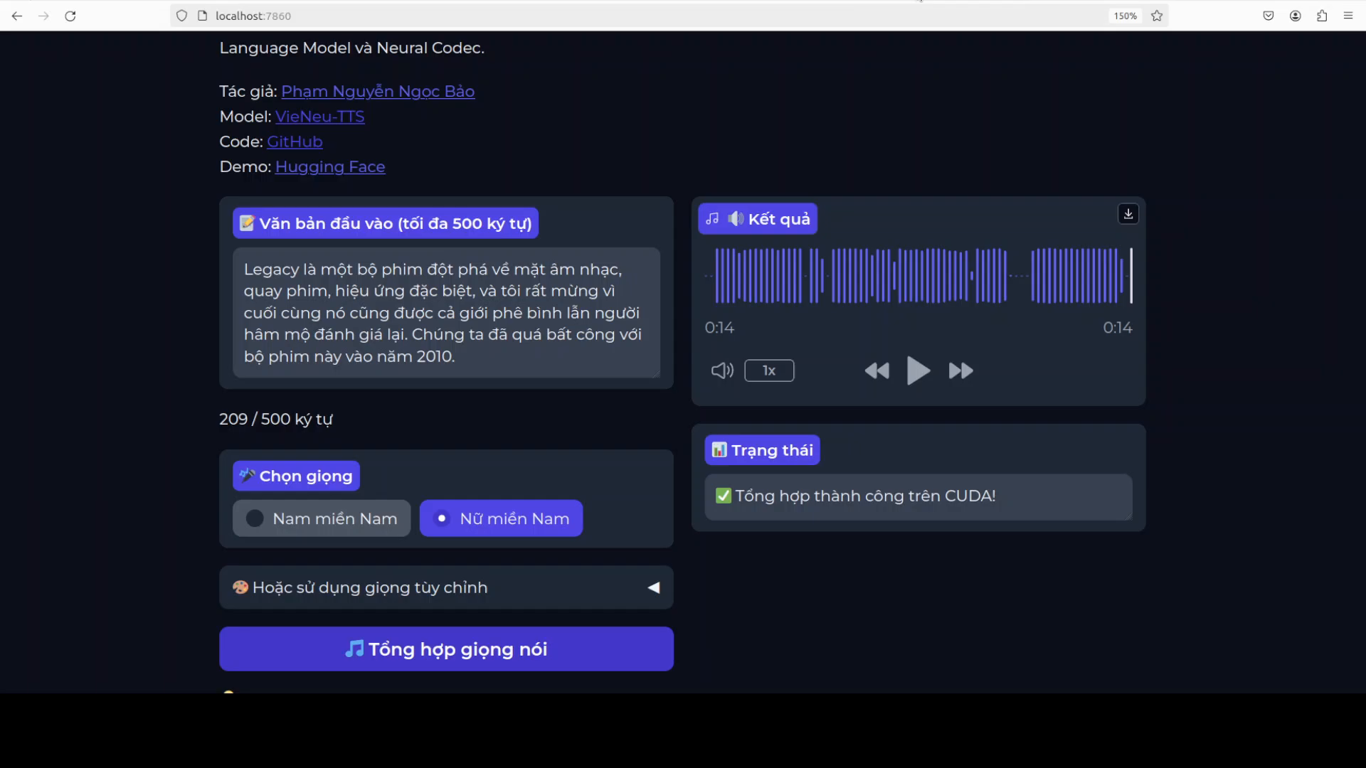
Rewind and play the 15-second female-voice Legacy clip, stopping when it ends.
left_click(918, 370)
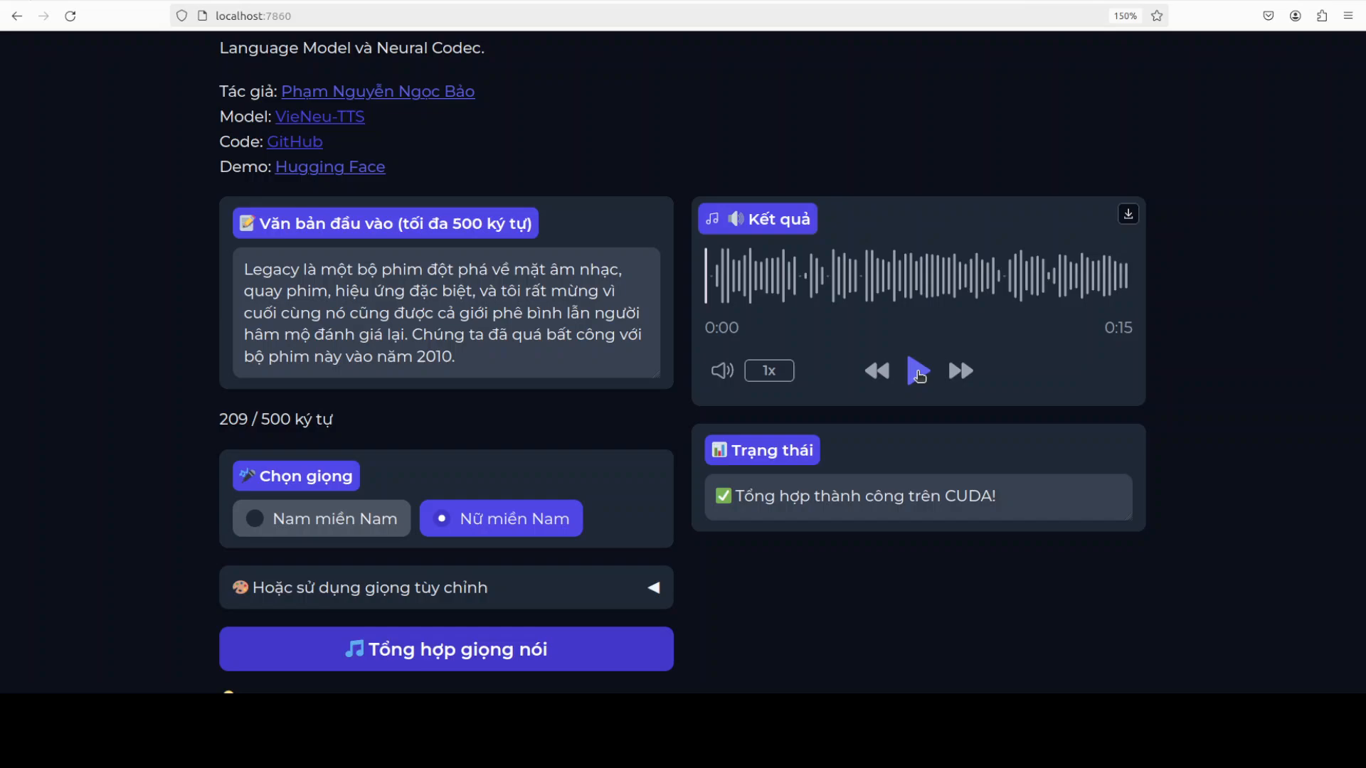
left_click(918, 370)
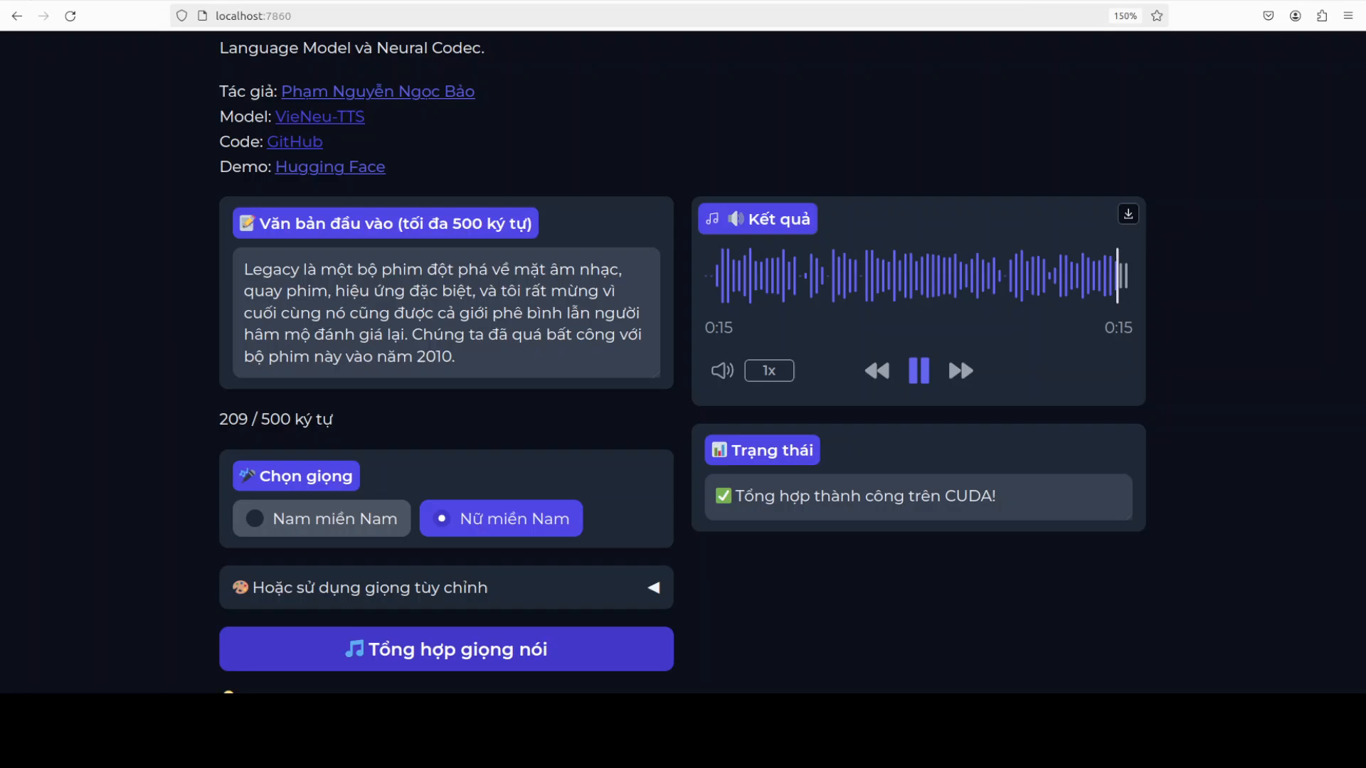
left_click(918, 370)
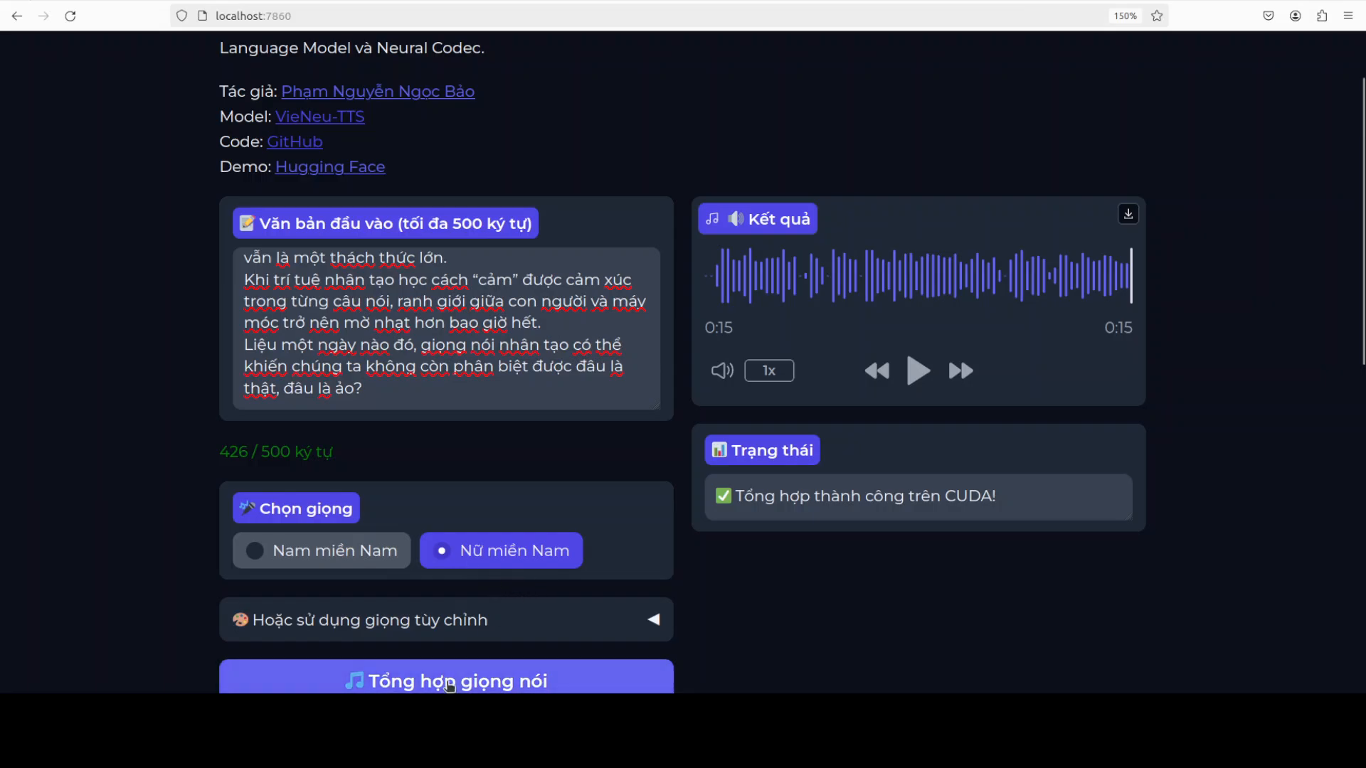
Synthesize the 426-character AI-voices passage in the Nữ miền Nam voice.
left_click(446, 680)
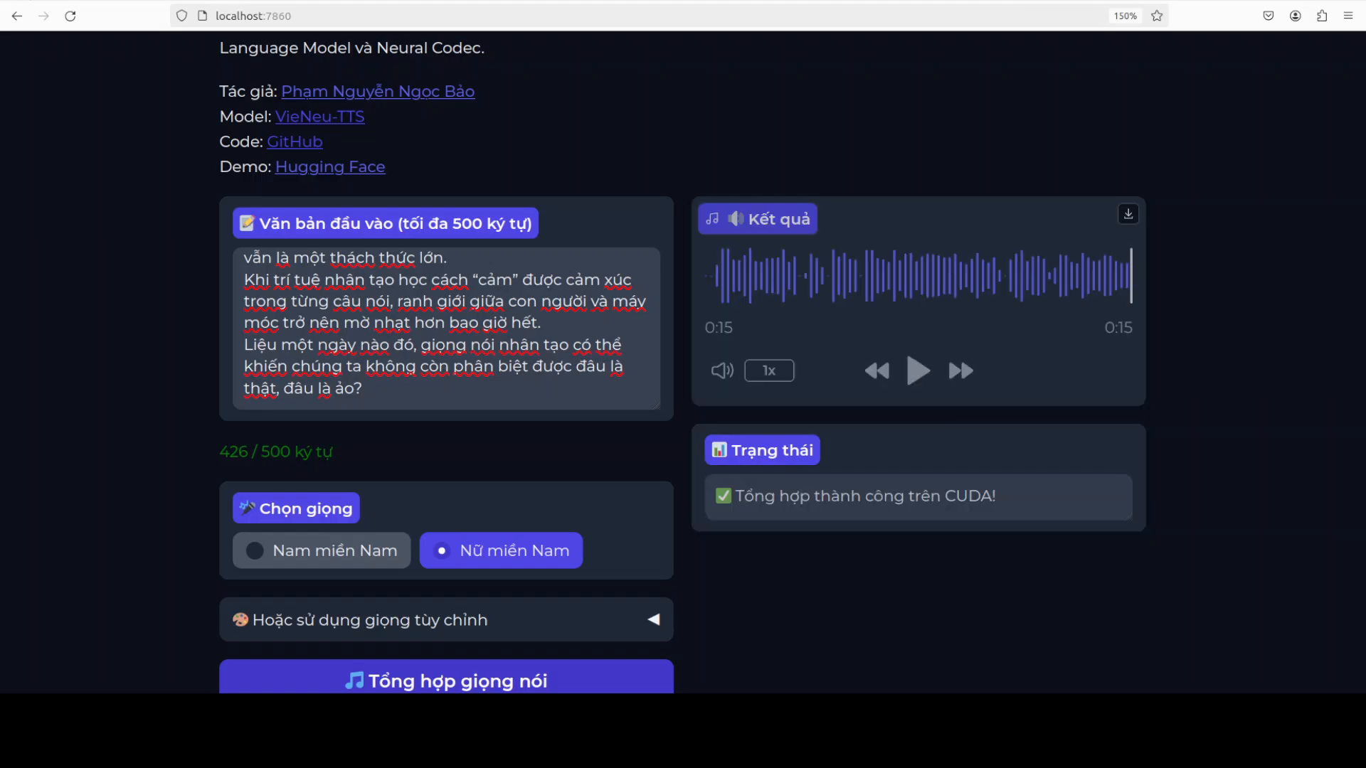
Rewind and play the new 23-second female-voice clip through to its end.
left_click(918, 370)
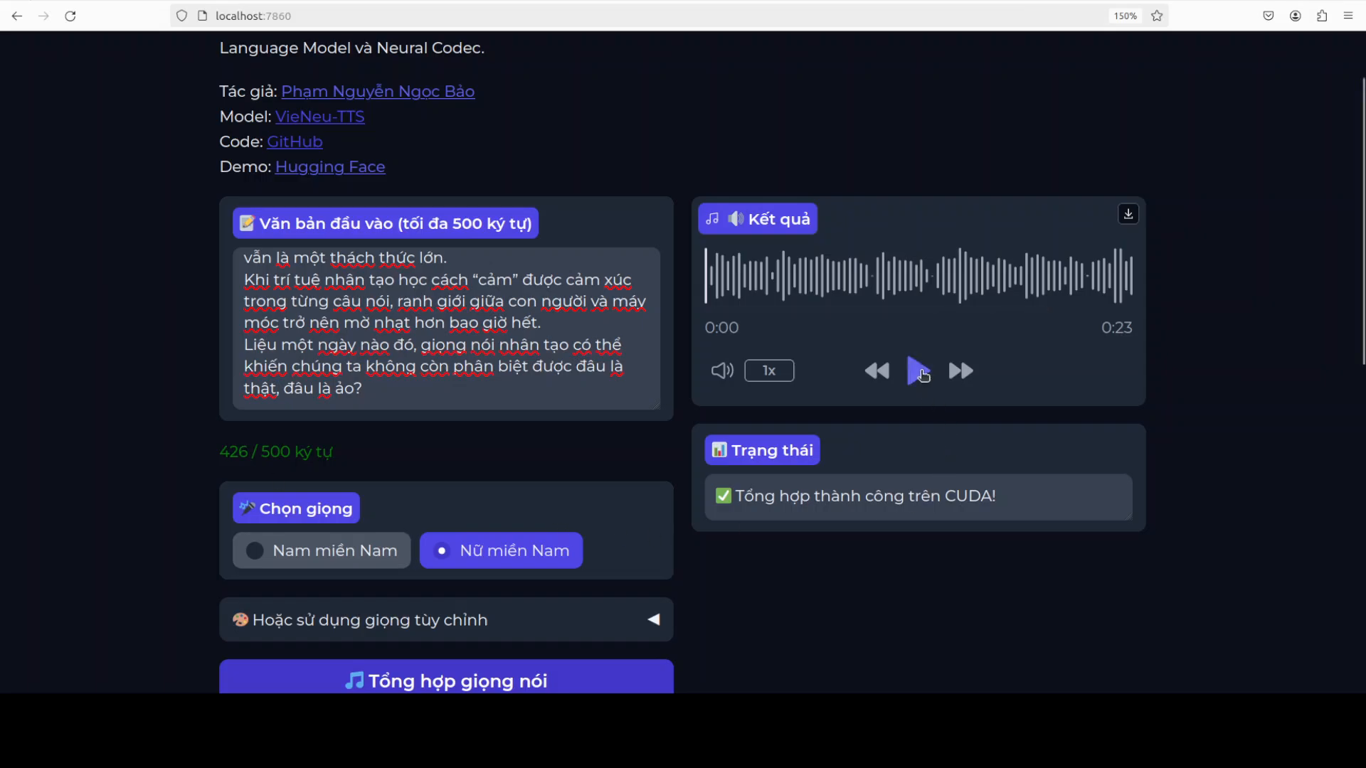
left_click(918, 370)
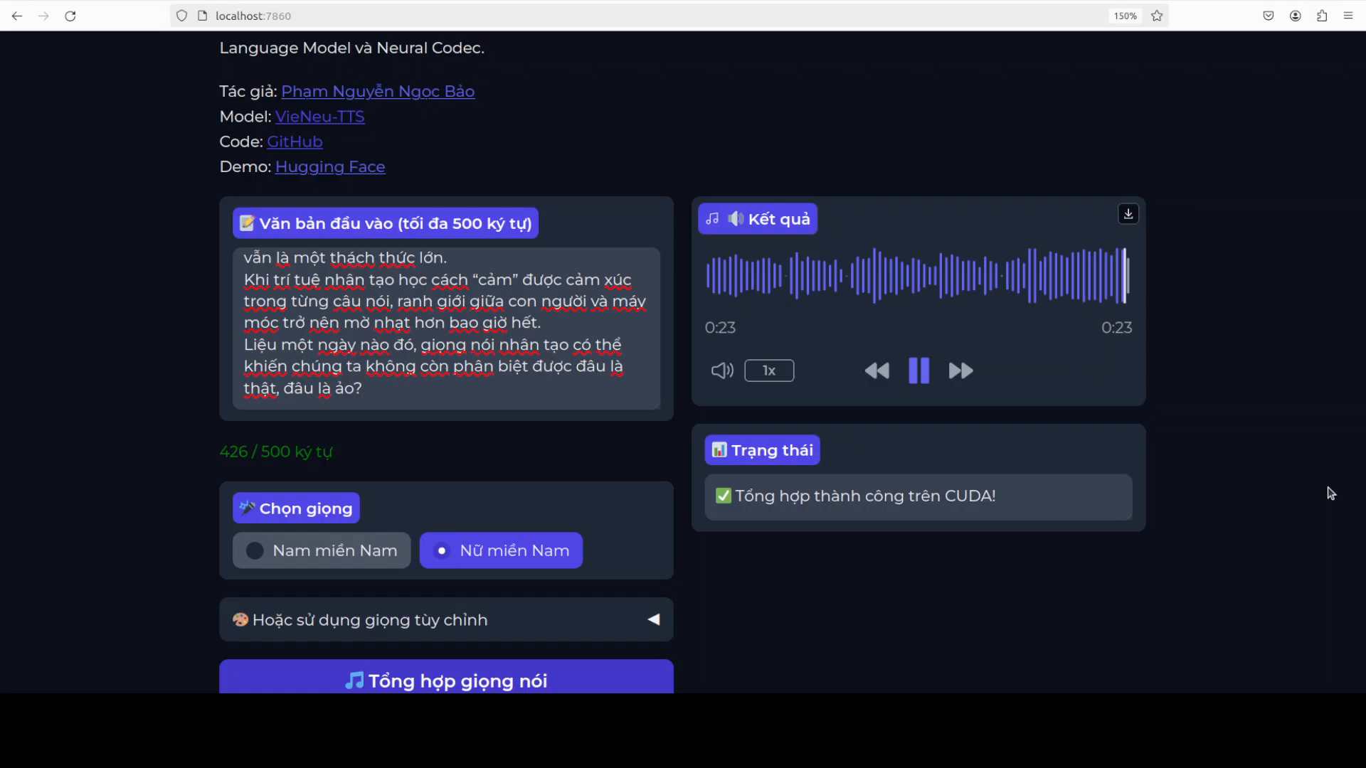
left_click(918, 370)
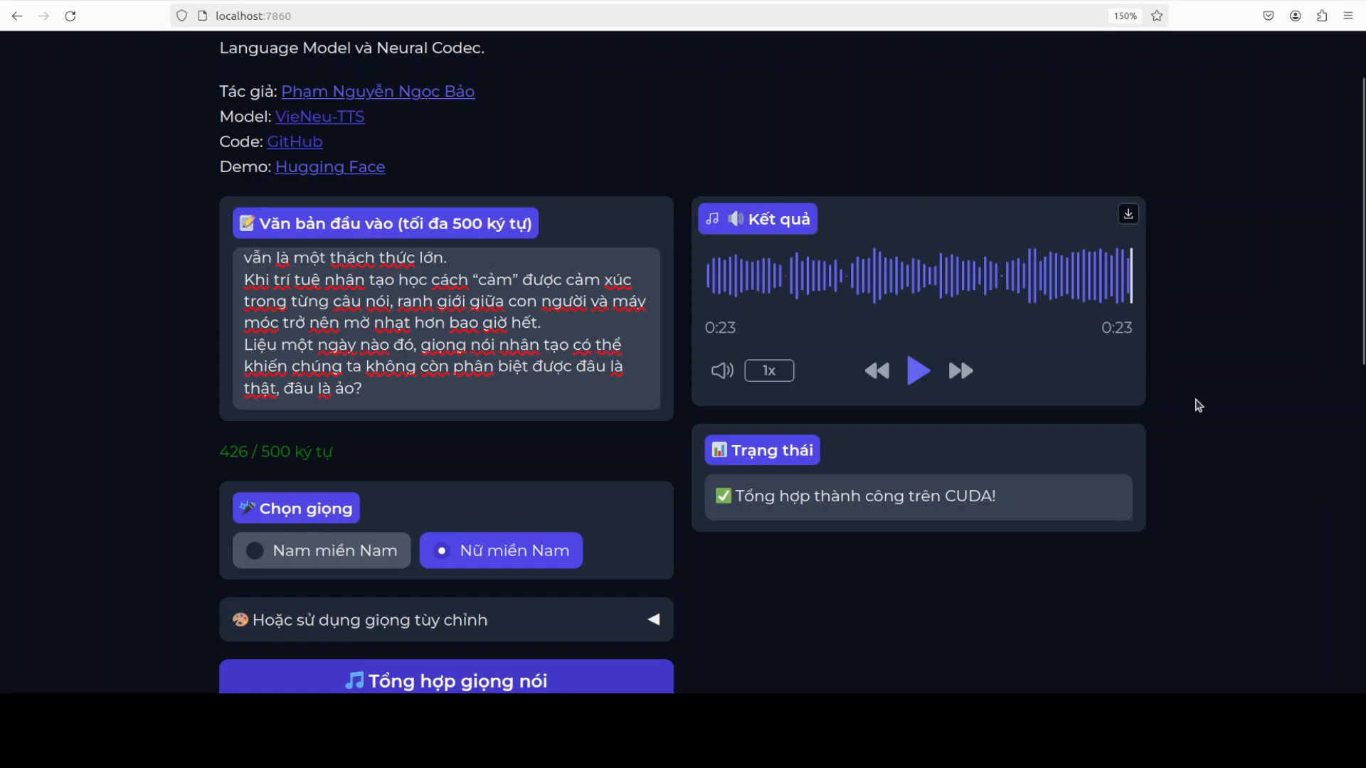